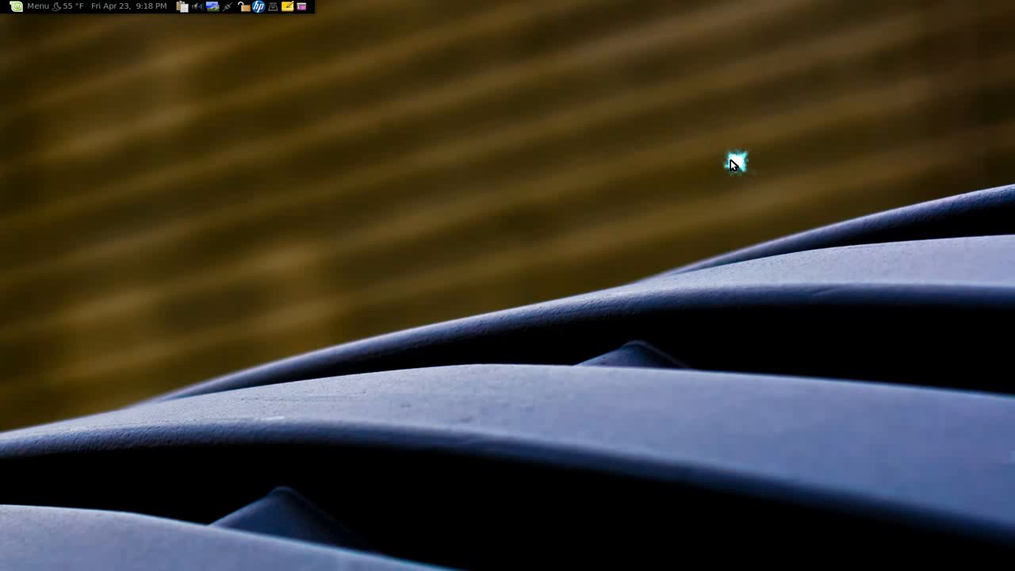
{"action": "mouse_move", "coordinate": [733, 162]}
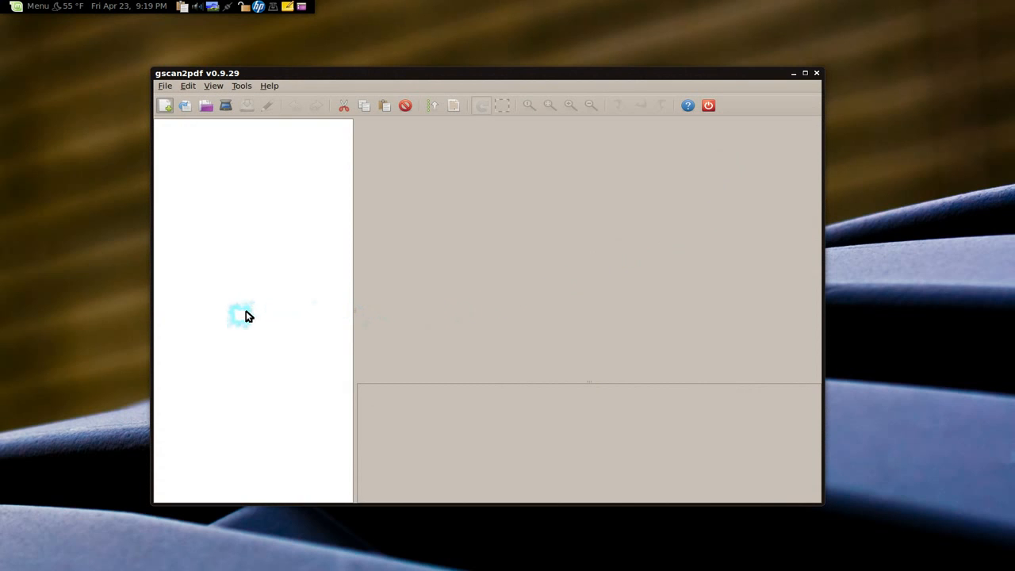
Step: Attempt a scan, dismiss the 'No devices found' alert and close the Scan Document dialog
{"action": "left_click", "coordinate": [164, 106]}
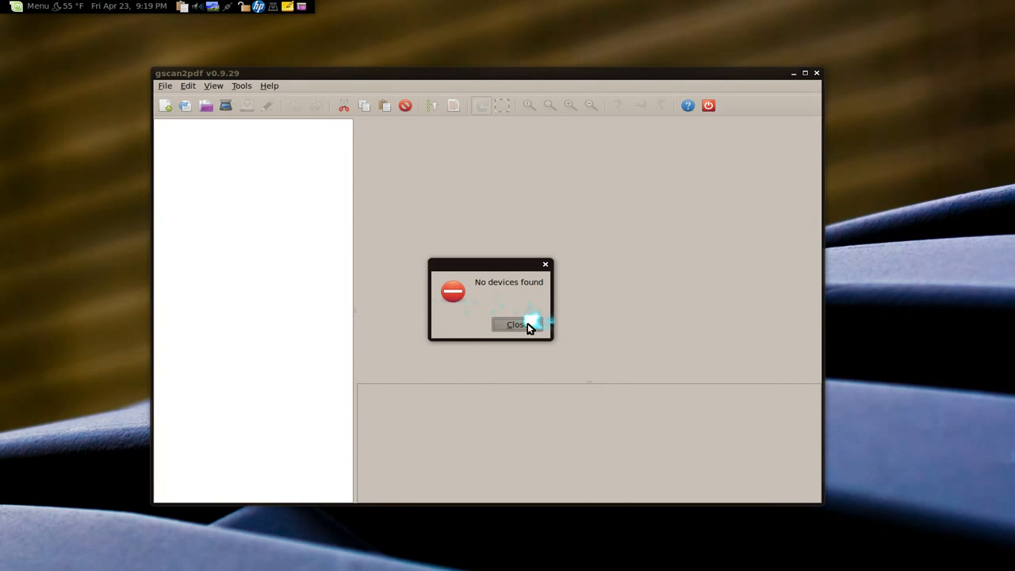
{"action": "left_click", "coordinate": [514, 325]}
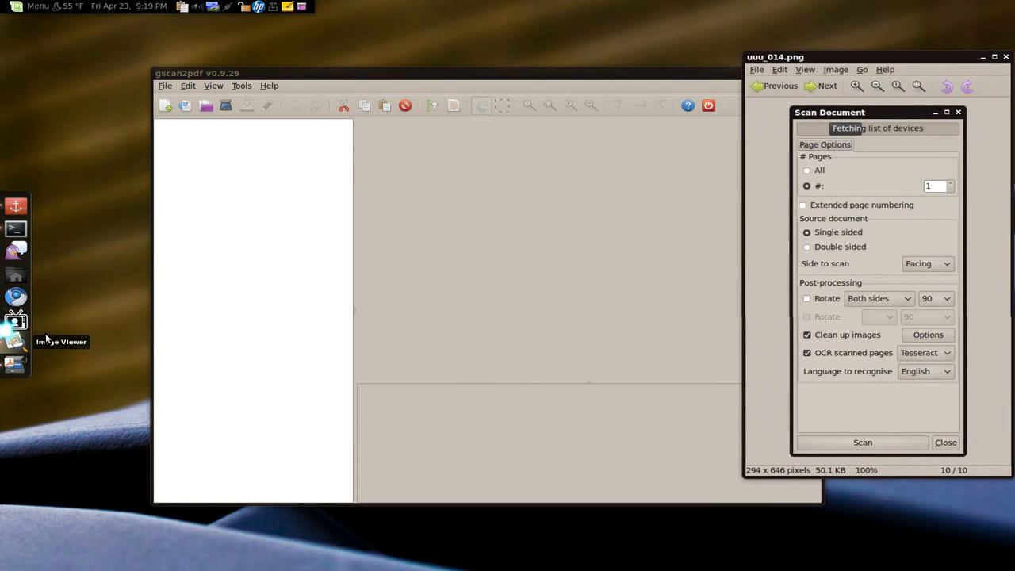
{"action": "mouse_move", "coordinate": [877, 401]}
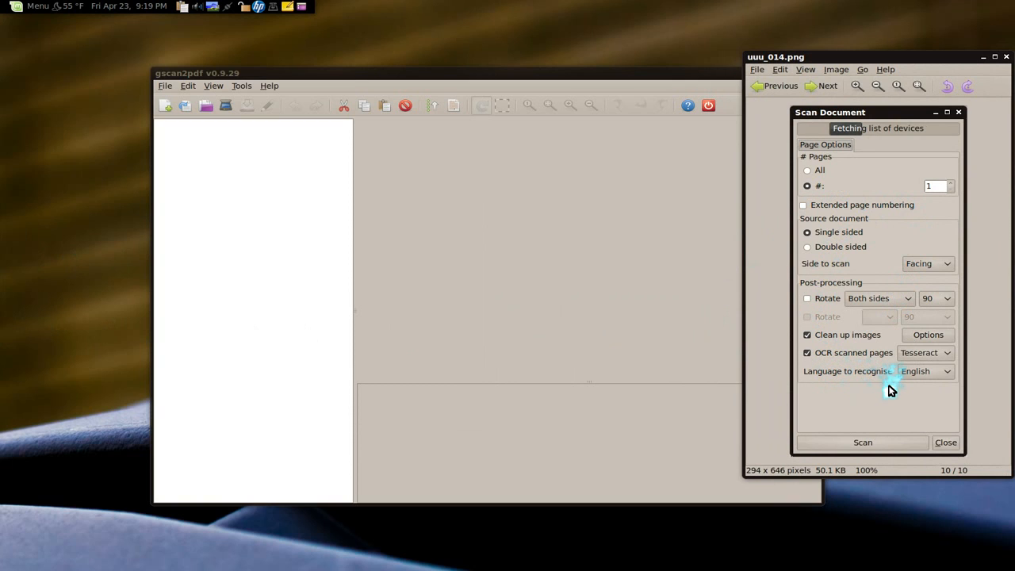
{"action": "mouse_move", "coordinate": [890, 388]}
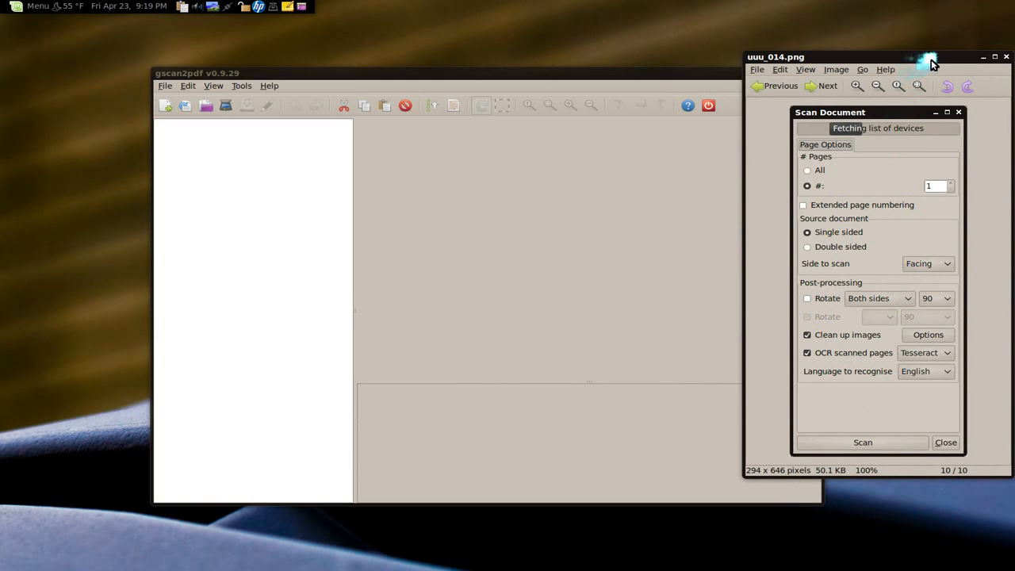
{"action": "left_click", "coordinate": [1007, 56]}
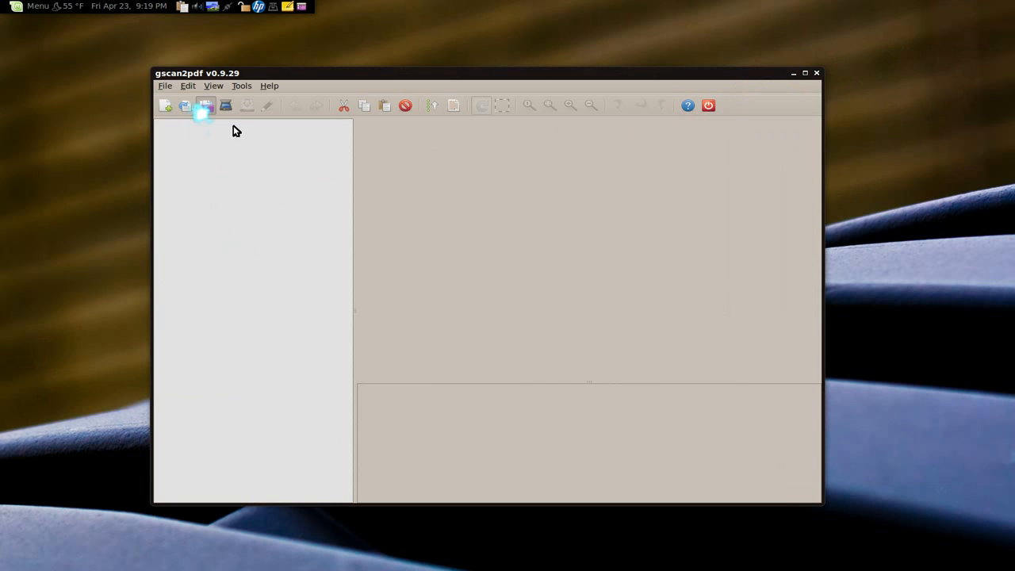
Step: Import ch6 004.rotated.jpg, ch6 005.jpg and ch6 006.rotated.jpg from antch06 as pages 1-3
{"action": "left_click", "coordinate": [205, 105]}
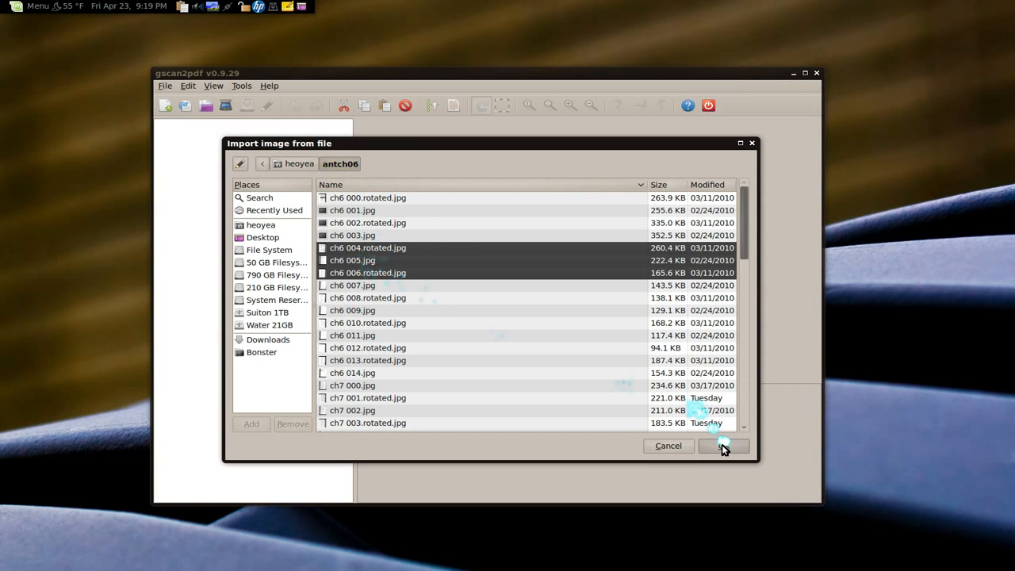
{"action": "left_click", "coordinate": [721, 446]}
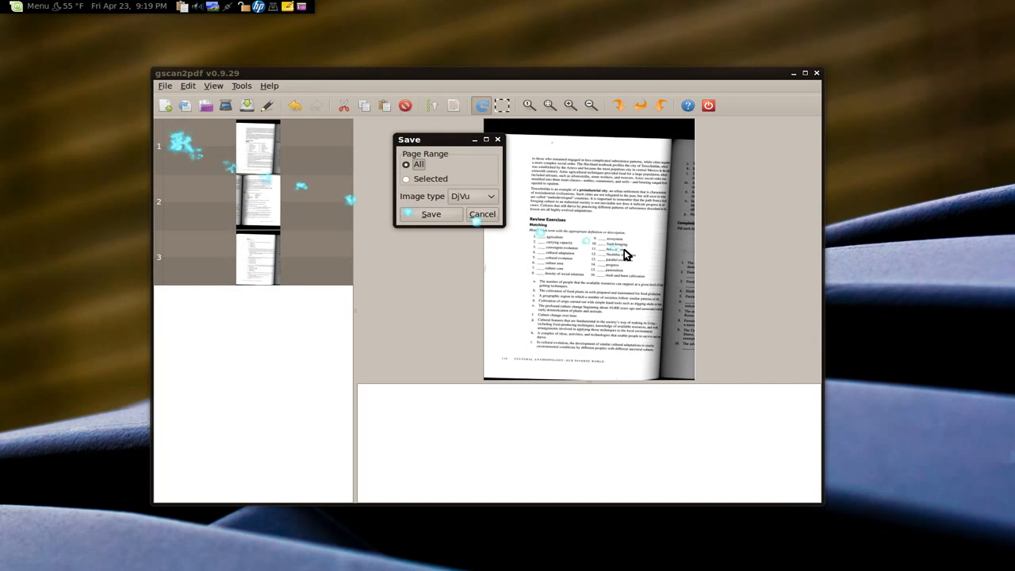
Step: Choose PDF output titled haha with downsampling left off
{"action": "left_click", "coordinate": [472, 196]}
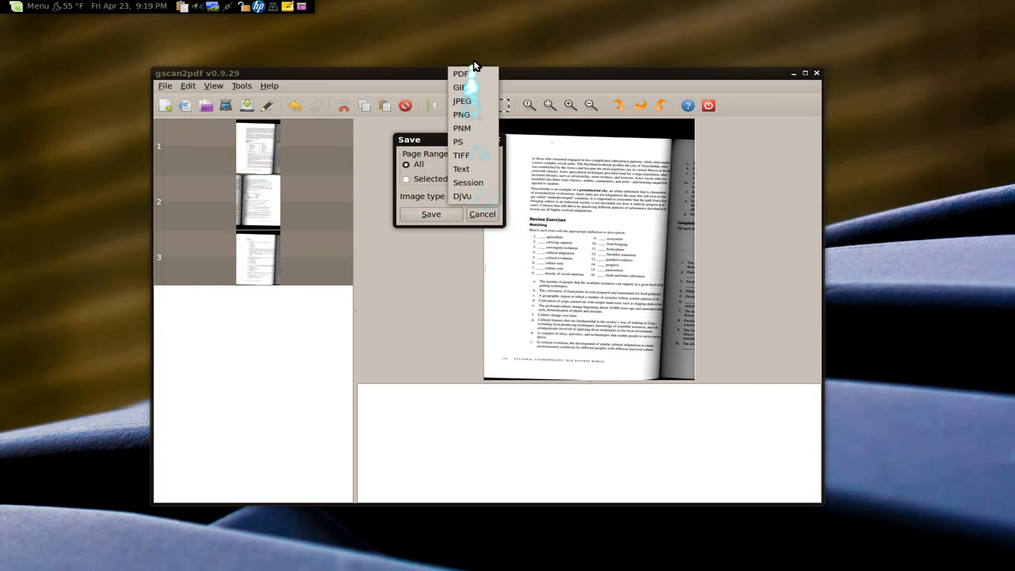
{"action": "left_click", "coordinate": [460, 73]}
{"action": "type", "text": "haha"}
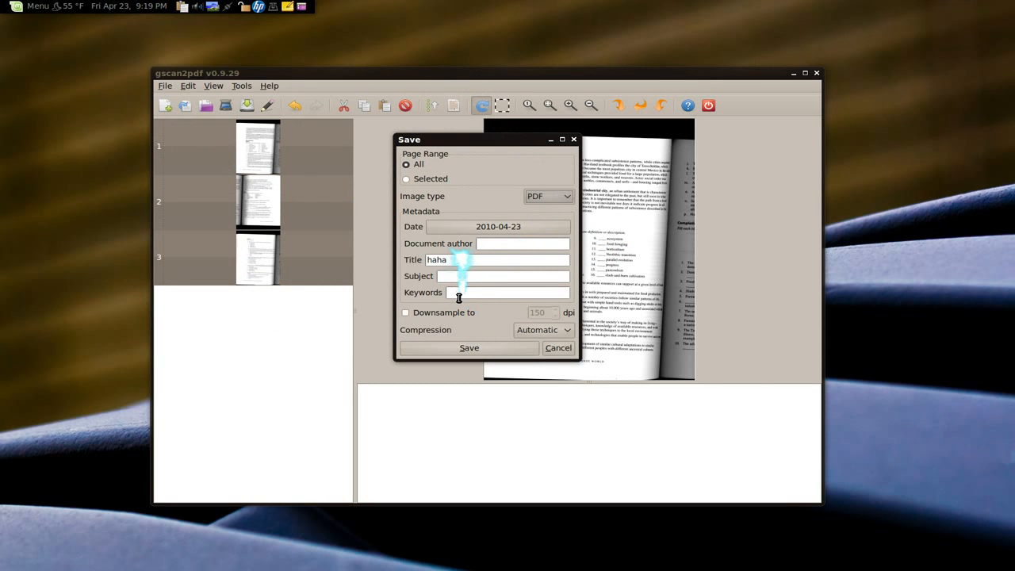
{"action": "mouse_move", "coordinate": [545, 330]}
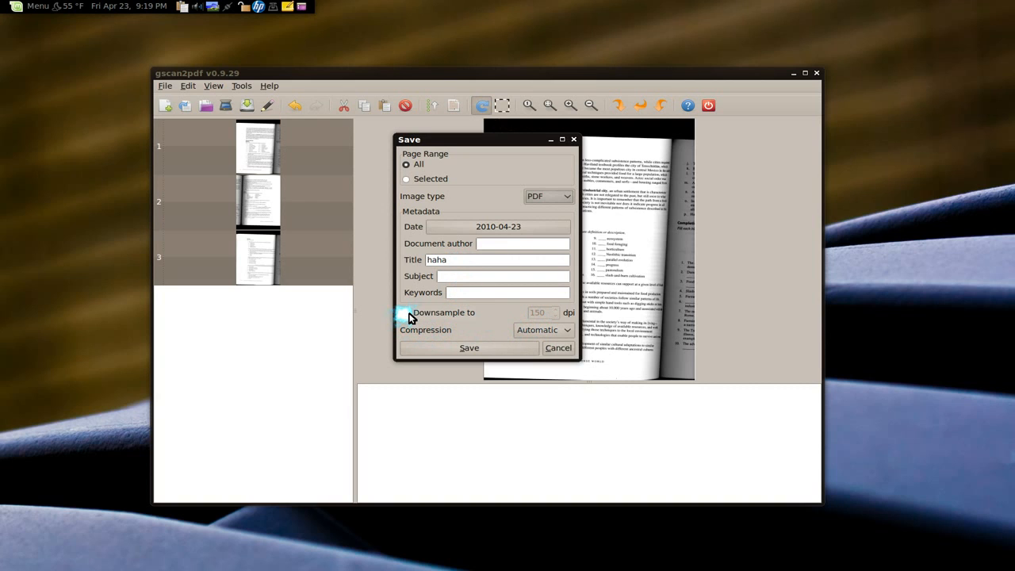
{"action": "left_click", "coordinate": [406, 311]}
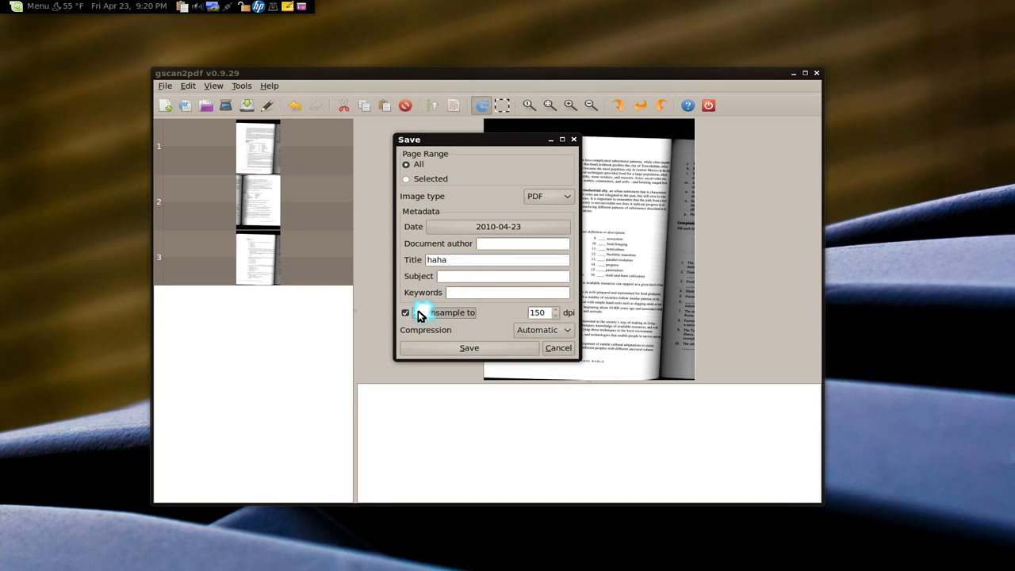
{"action": "left_click", "coordinate": [407, 313]}
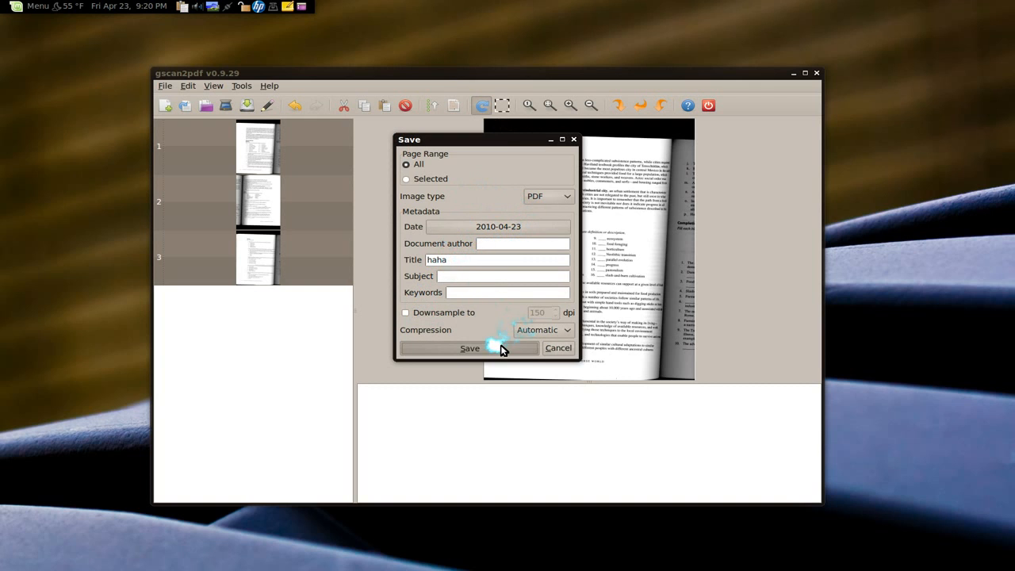
{"action": "left_click", "coordinate": [469, 349]}
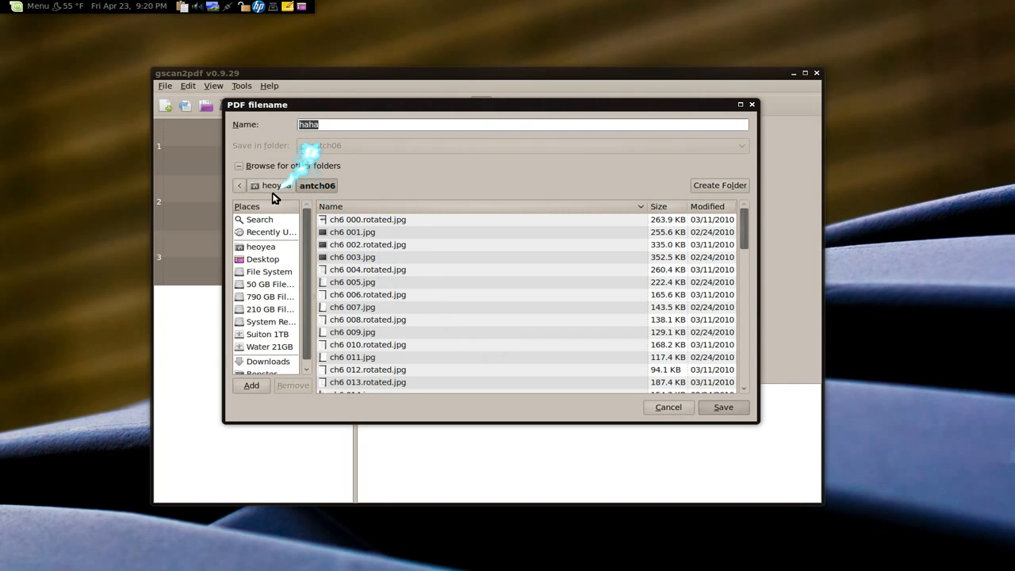
Step: Save the PDF as AAA.pdf on the Desktop
{"action": "left_click", "coordinate": [262, 259]}
{"action": "type", "text": "AAA"}
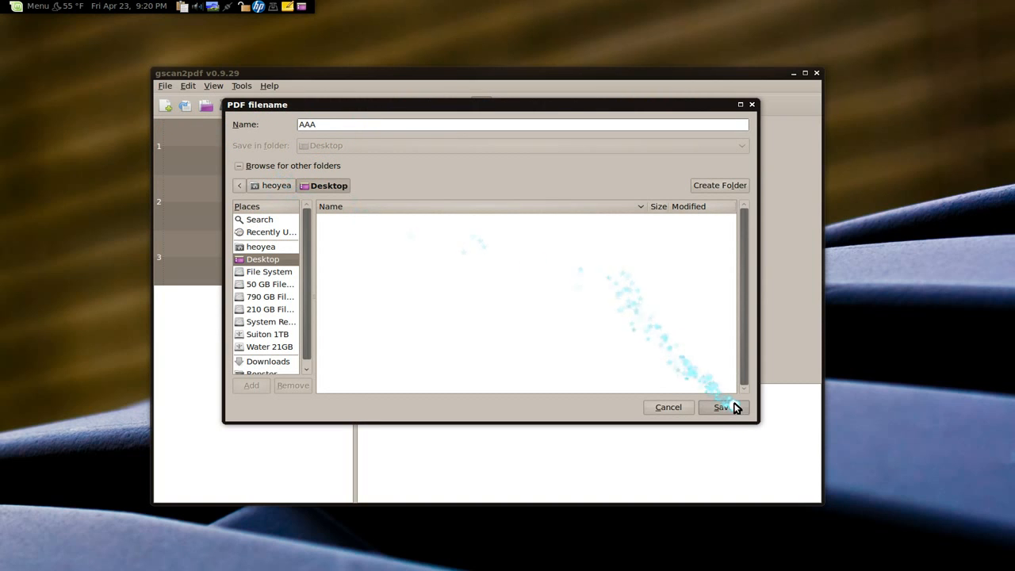
{"action": "left_click", "coordinate": [722, 407]}
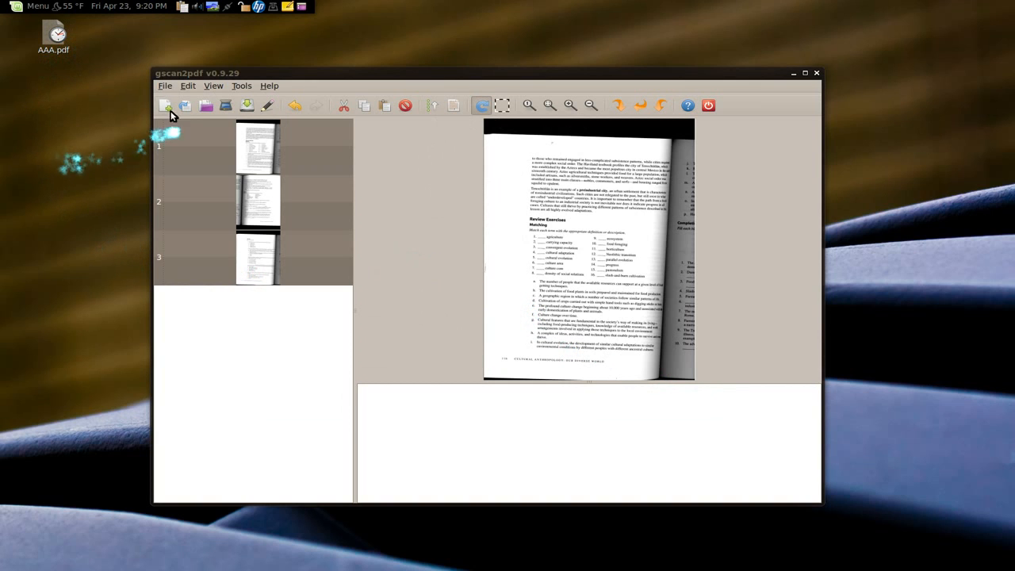
{"action": "mouse_move", "coordinate": [91, 189]}
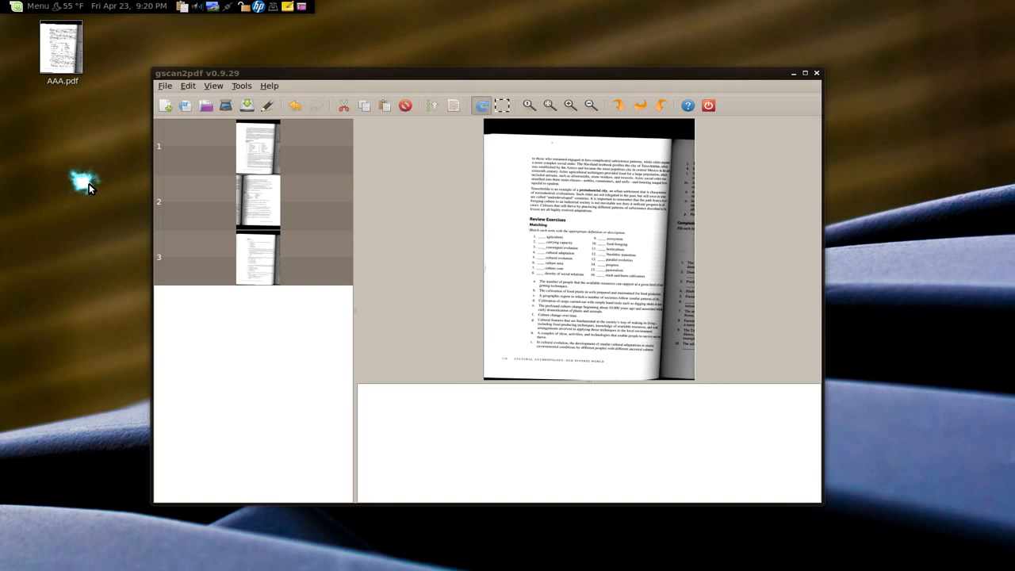
{"action": "mouse_move", "coordinate": [88, 189]}
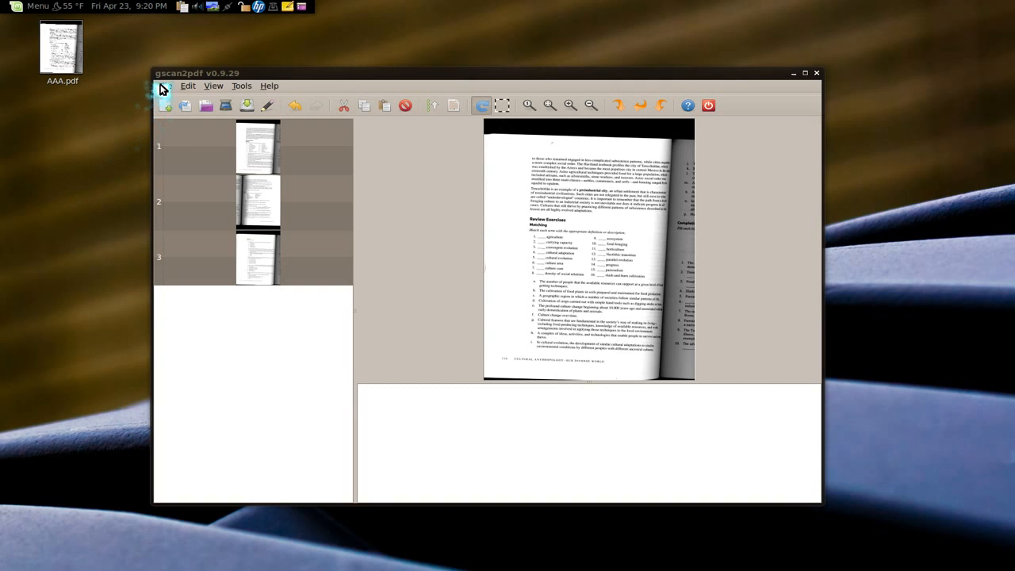
Step: Choose DjVu as the output format for the three pages
{"action": "left_click", "coordinate": [205, 106]}
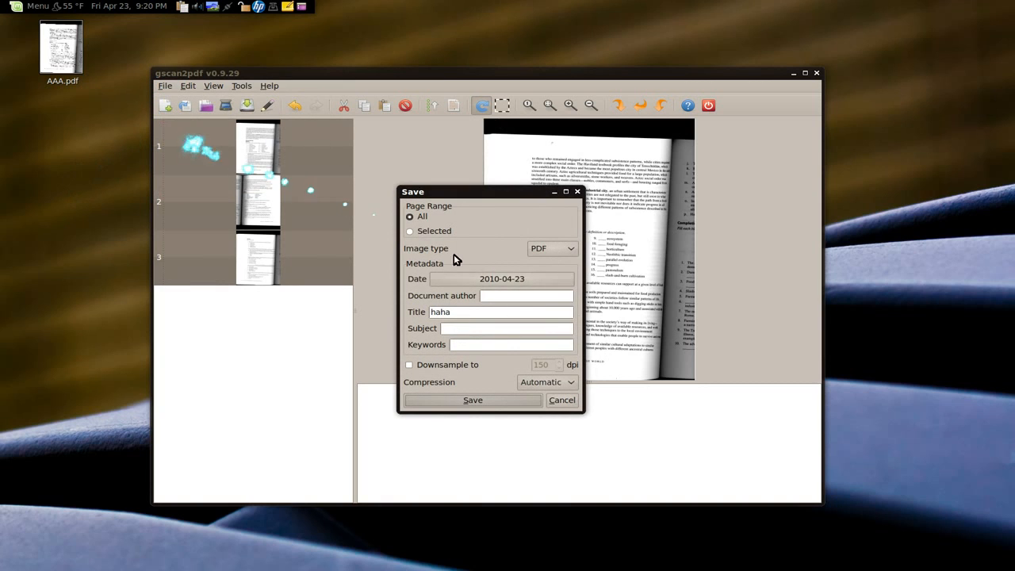
{"action": "left_click", "coordinate": [551, 248]}
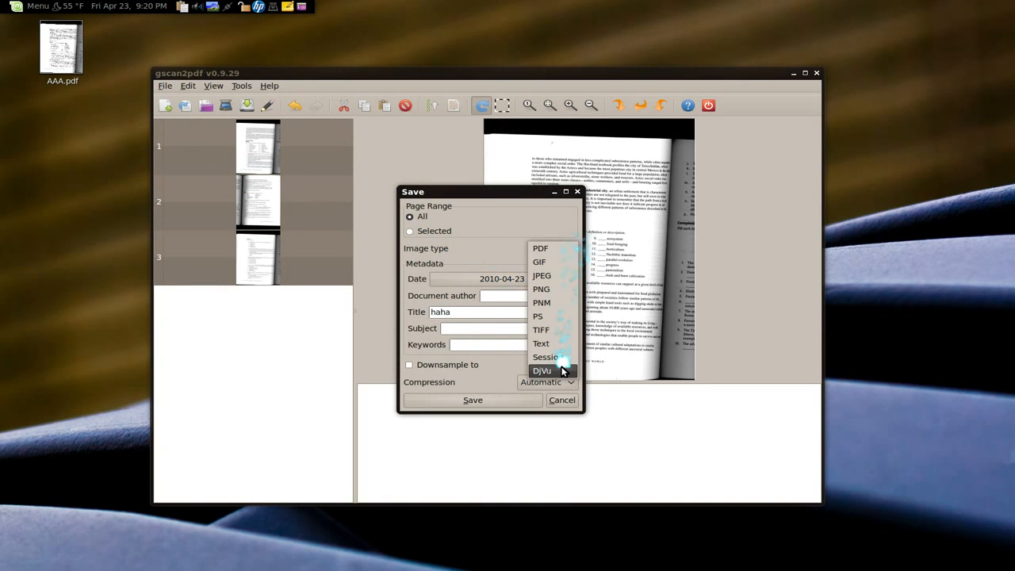
{"action": "left_click", "coordinate": [542, 371]}
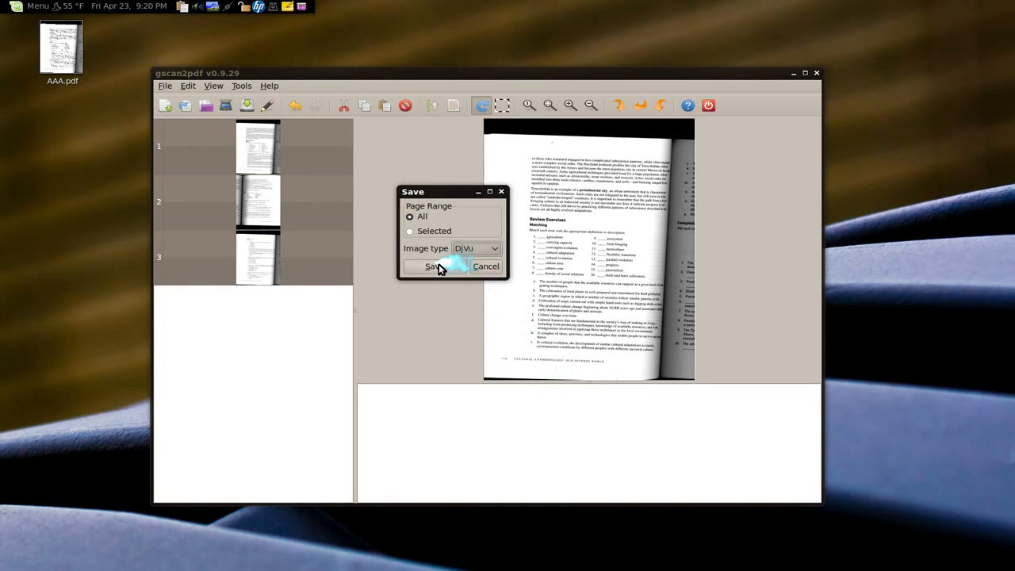
{"action": "left_click", "coordinate": [432, 265]}
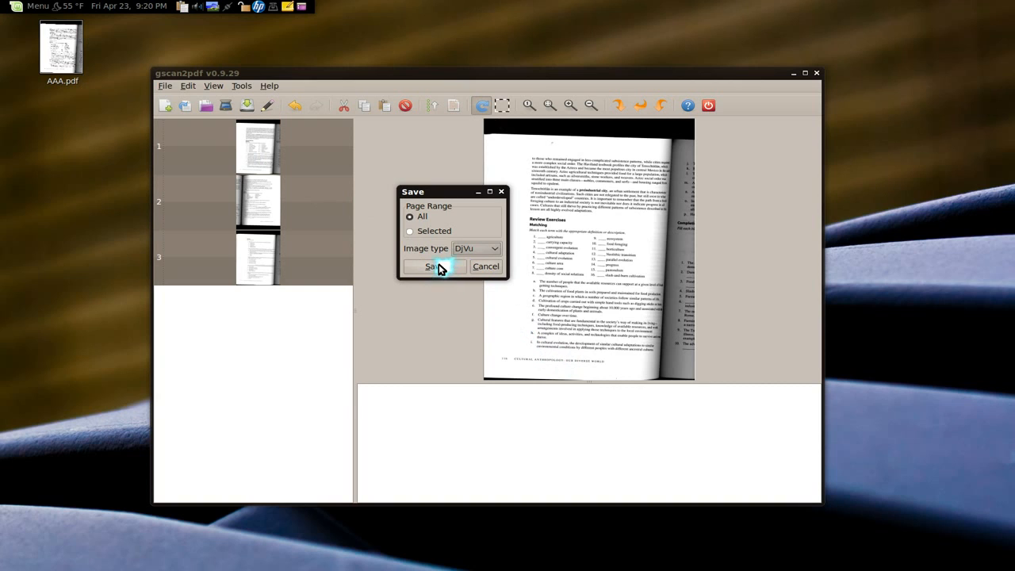
{"action": "left_click", "coordinate": [433, 266]}
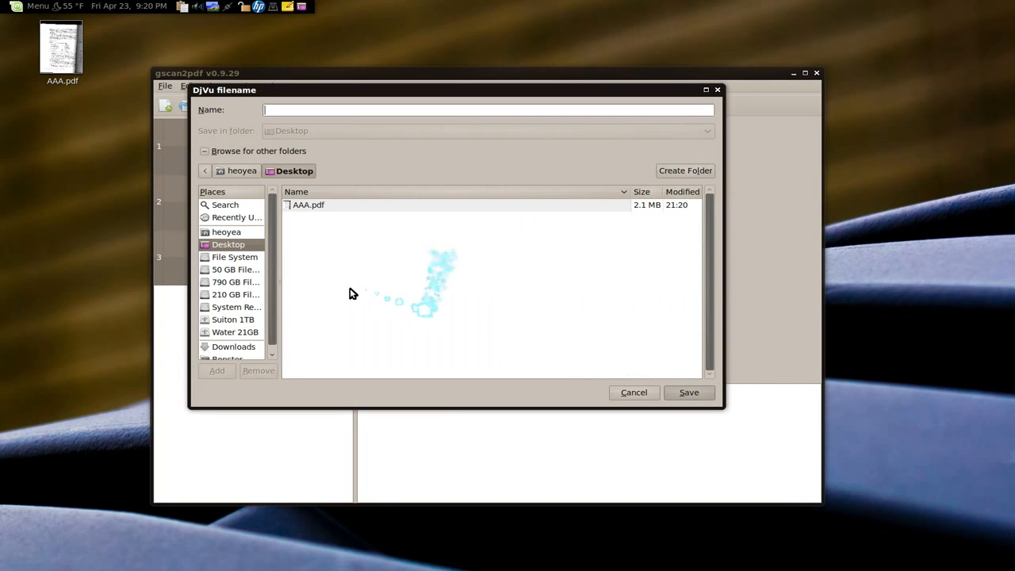
Step: Save the DjVu file as BBB.djvu on the Desktop
{"action": "left_click", "coordinate": [484, 109]}
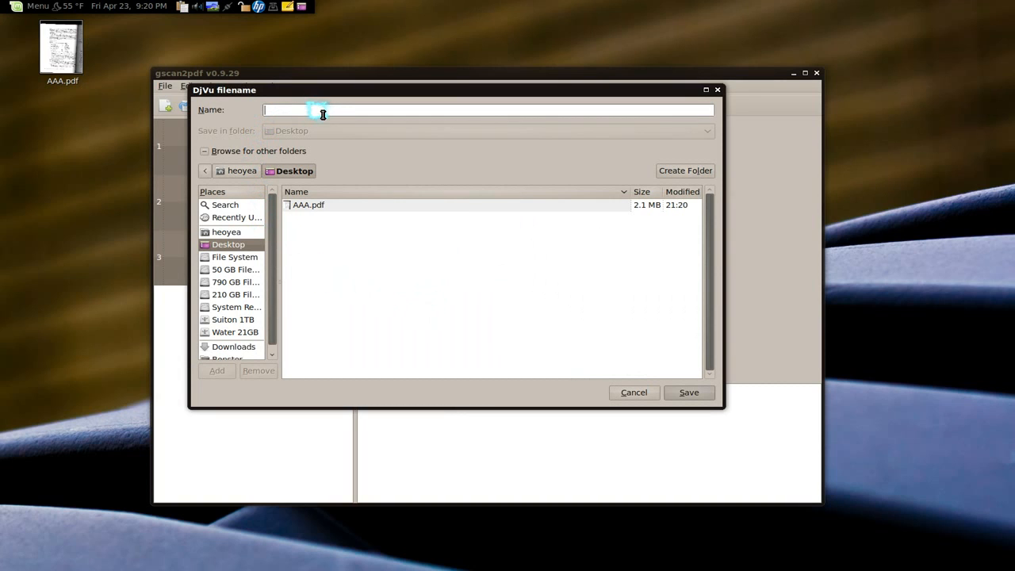
{"action": "type", "text": "BBB"}
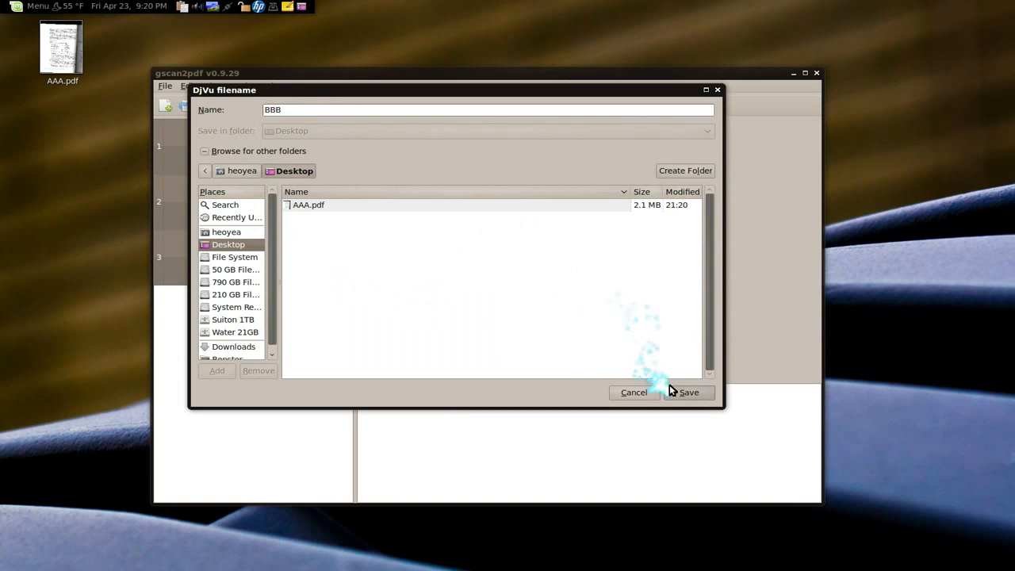
{"action": "left_click", "coordinate": [689, 392]}
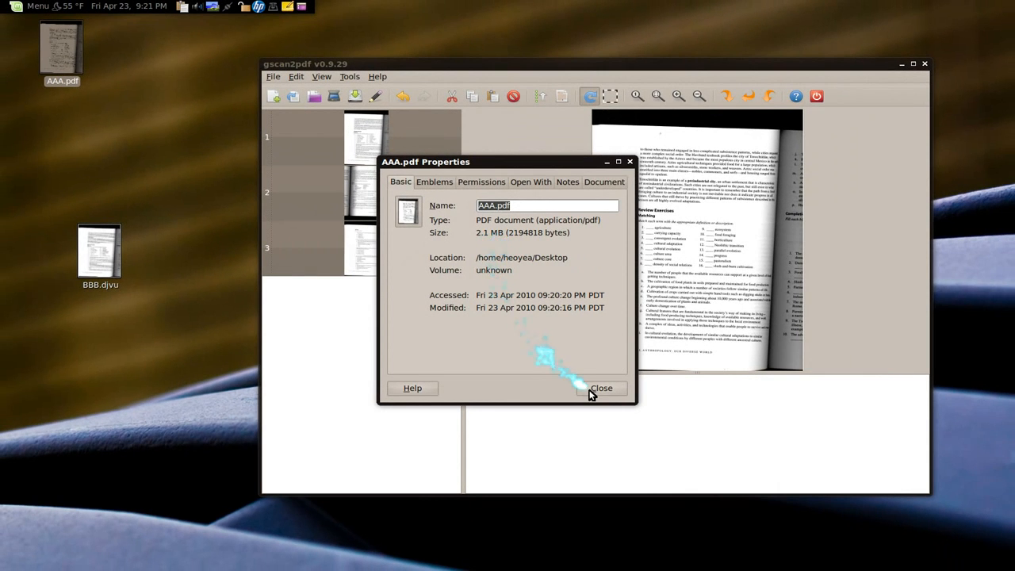
Step: Check BBB.djvu's properties showing 625.6 KB versus AAA.pdf's 2.1 MB, then close them
{"action": "right_click", "coordinate": [100, 252]}
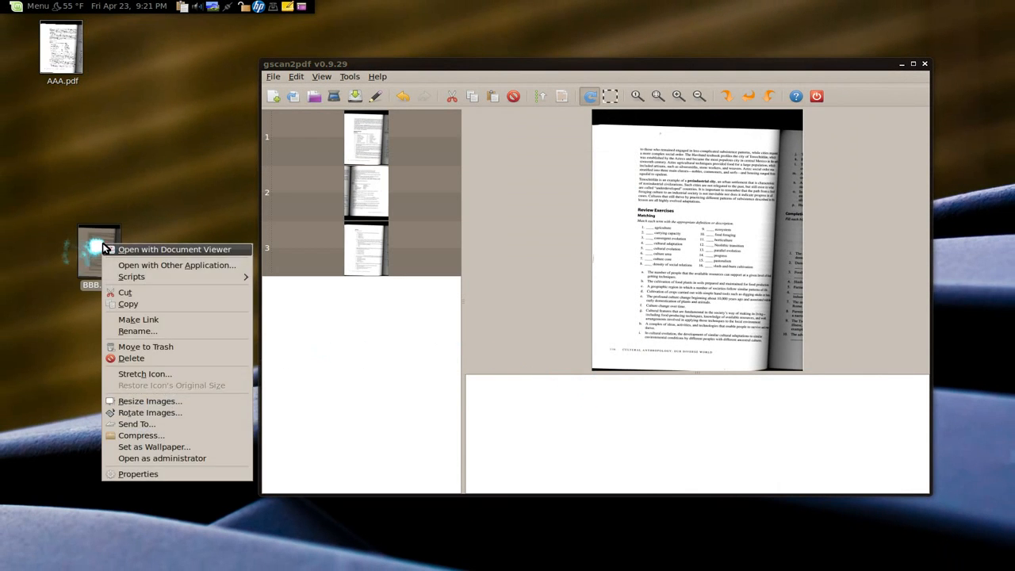
{"action": "left_click", "coordinate": [138, 473]}
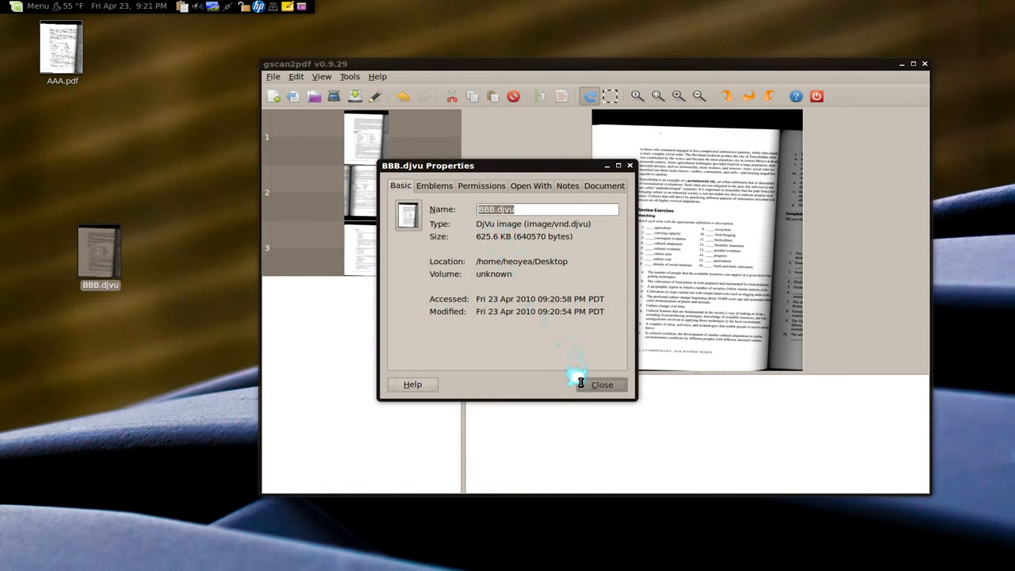
{"action": "left_click", "coordinate": [602, 384]}
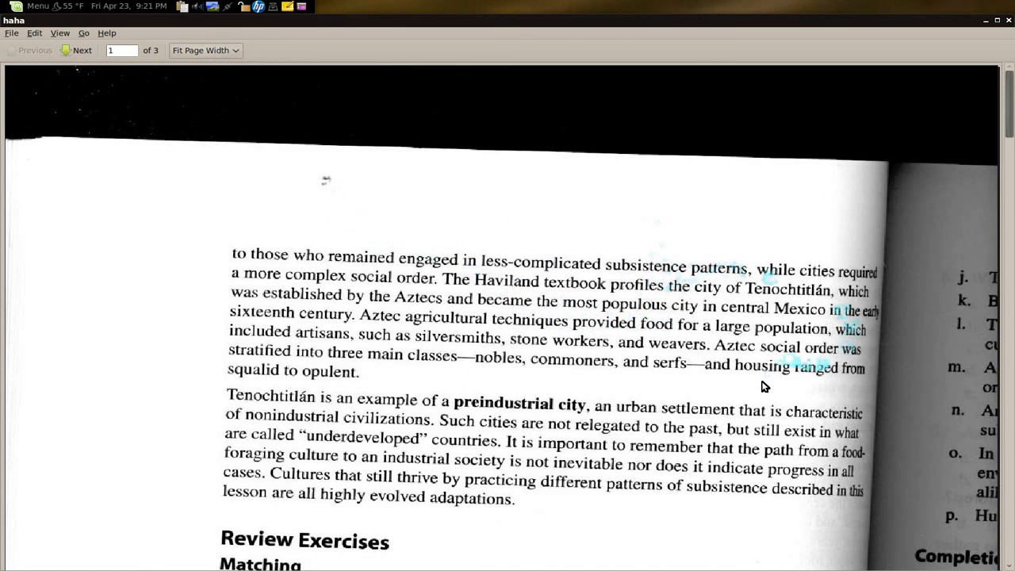
{"action": "scroll", "scroll_direction": "down", "scroll_amount": 3}
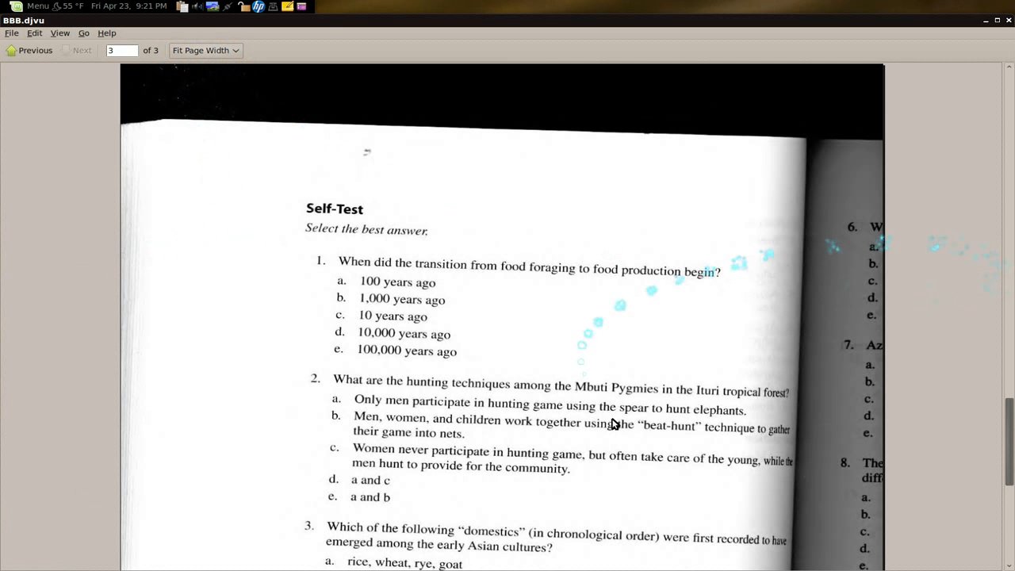
{"action": "mouse_move", "coordinate": [979, 335]}
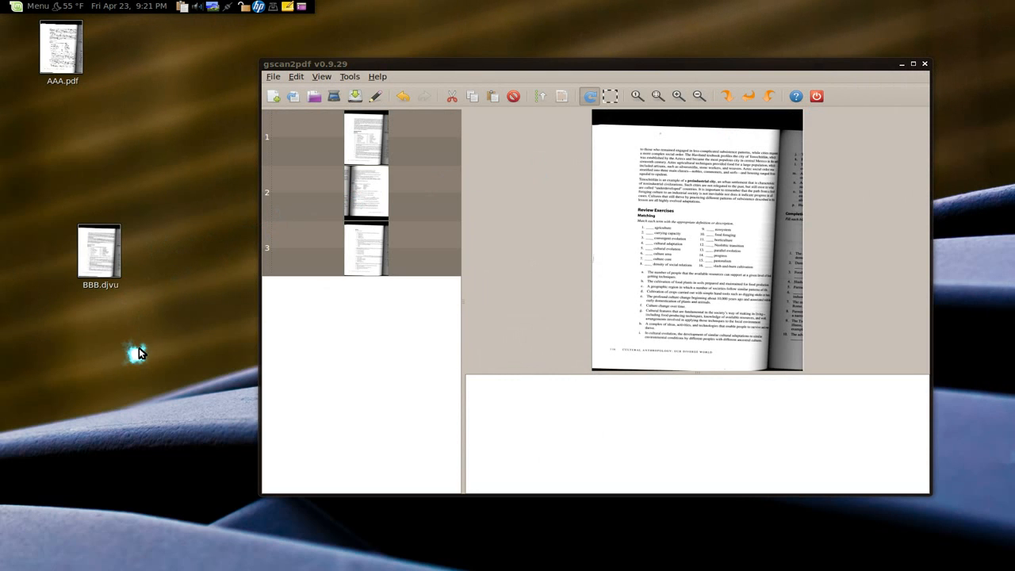
{"action": "mouse_move", "coordinate": [143, 355]}
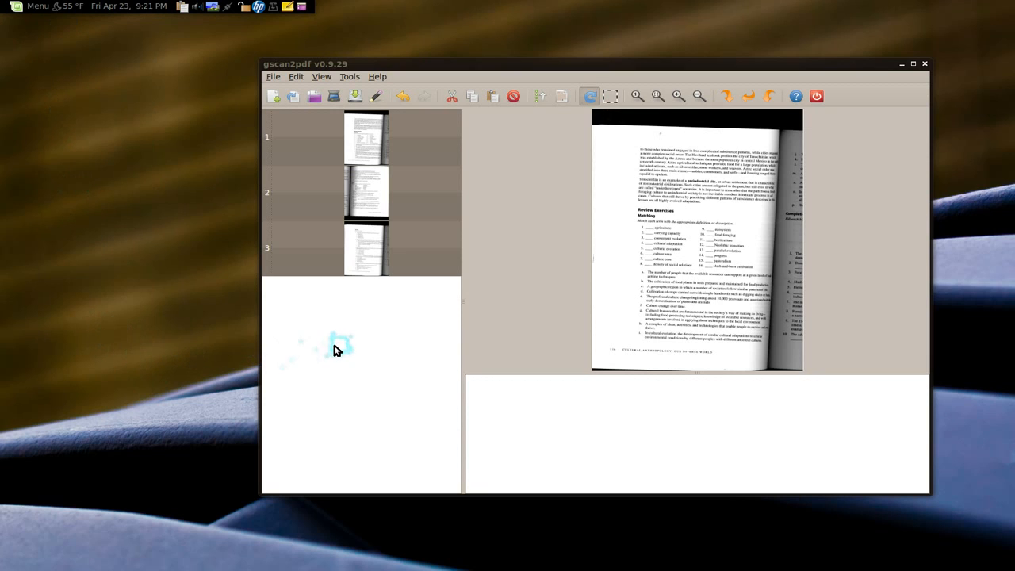
{"action": "mouse_move", "coordinate": [411, 113]}
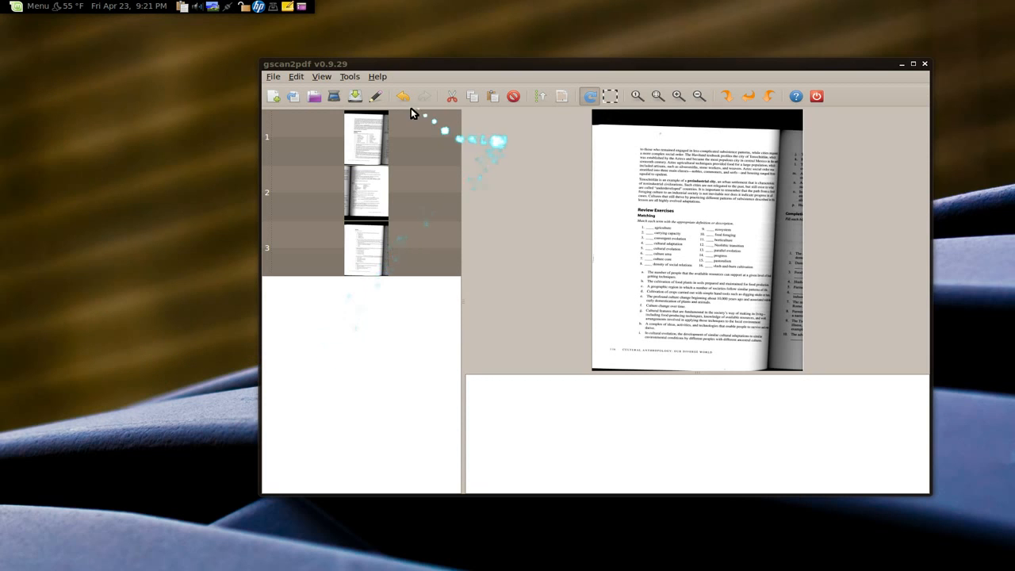
{"action": "mouse_move", "coordinate": [380, 318]}
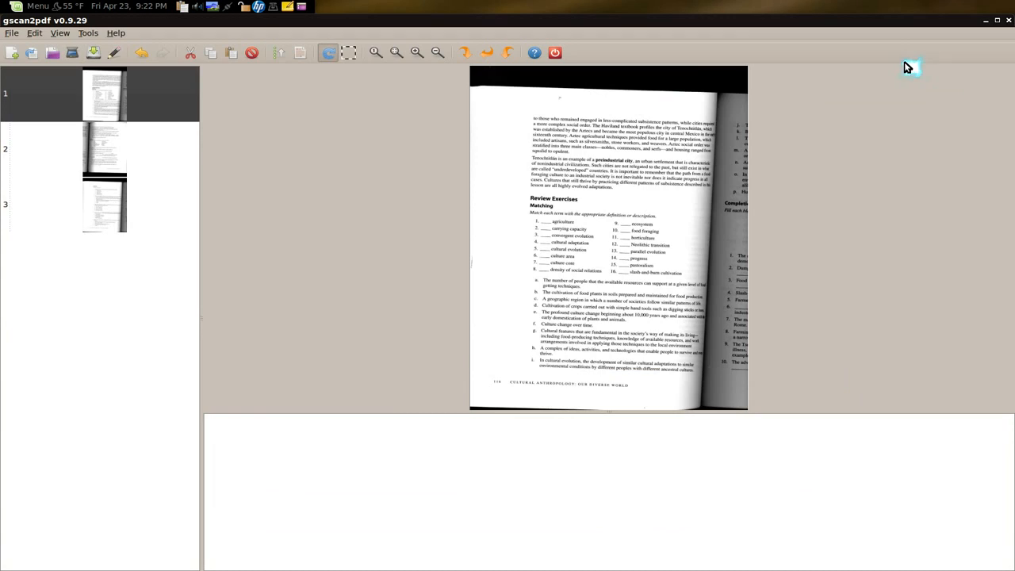
Step: Crop page 1 to the selected text area, removing the dark top border
{"action": "left_click", "coordinate": [88, 33]}
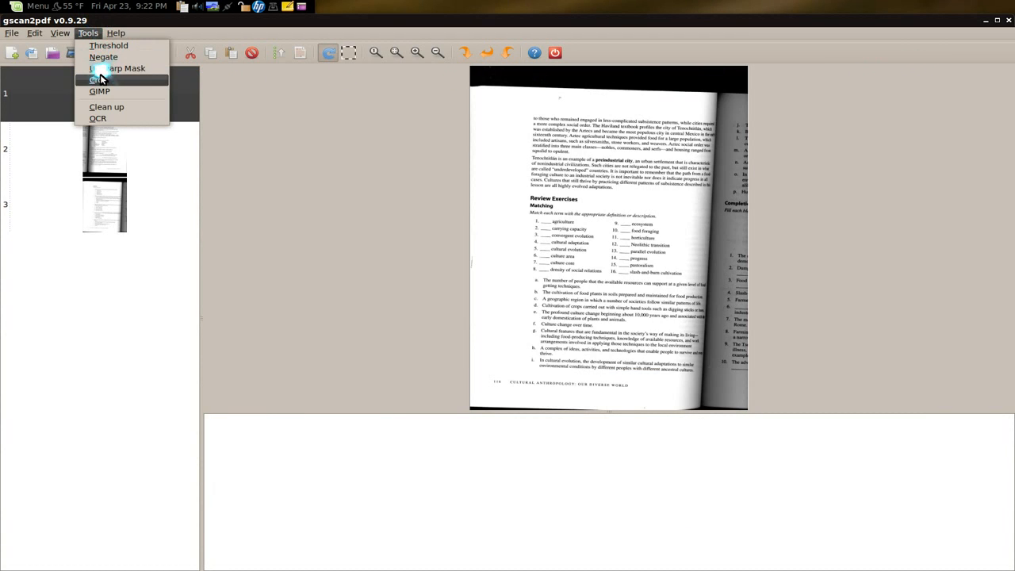
{"action": "left_click", "coordinate": [95, 78]}
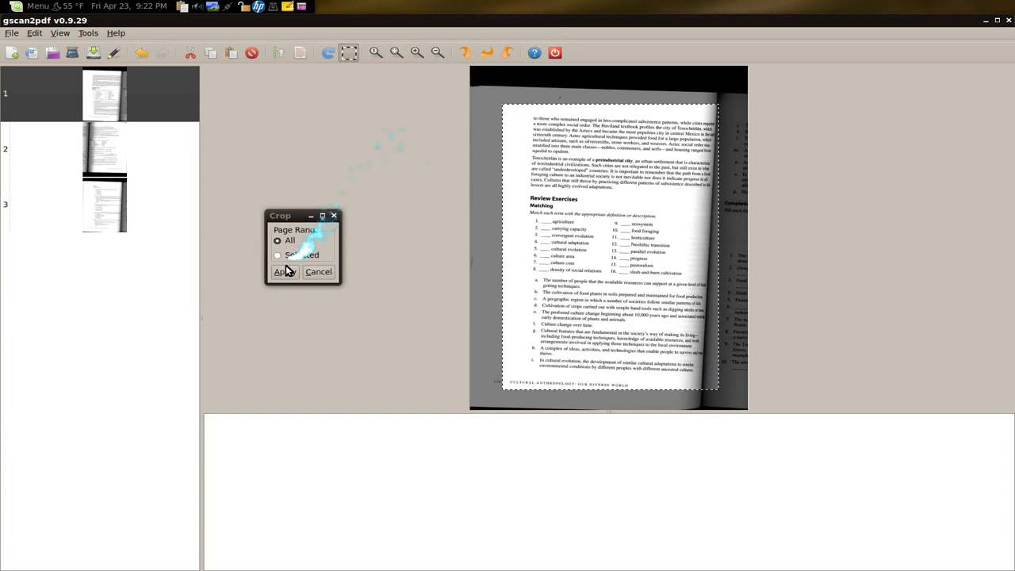
{"action": "left_click", "coordinate": [278, 254]}
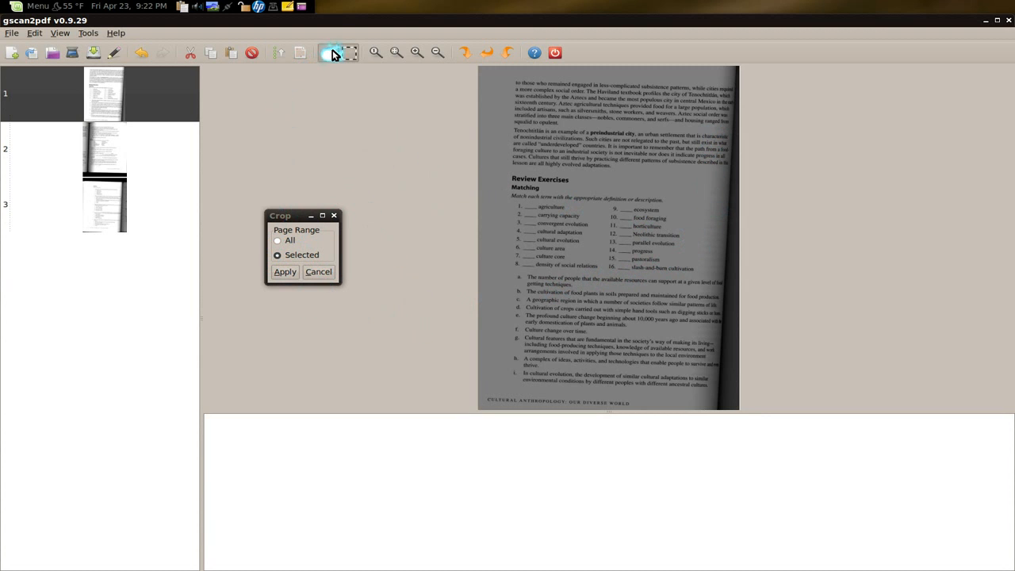
{"action": "left_click", "coordinate": [88, 33]}
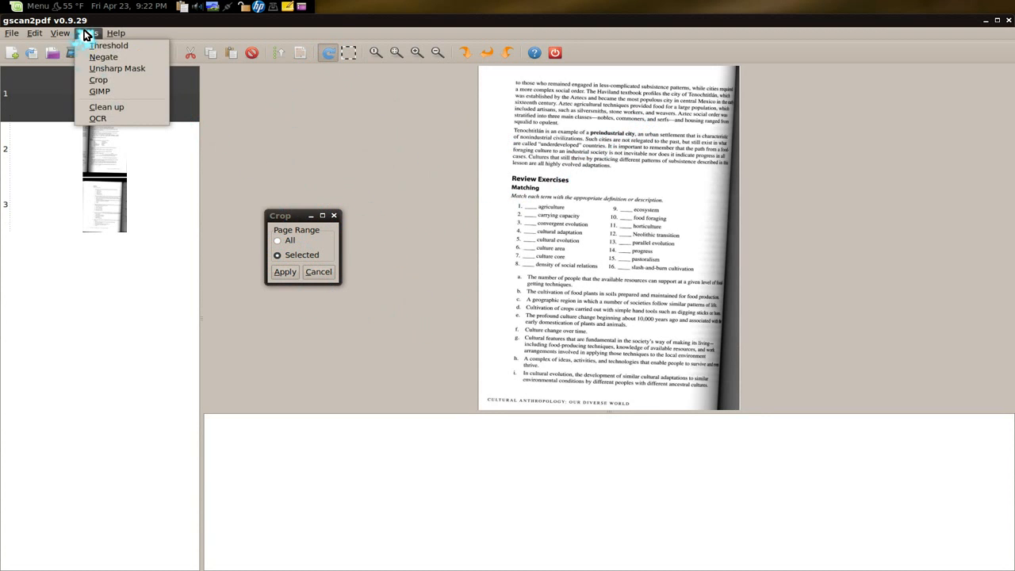
{"action": "mouse_move", "coordinate": [103, 57]}
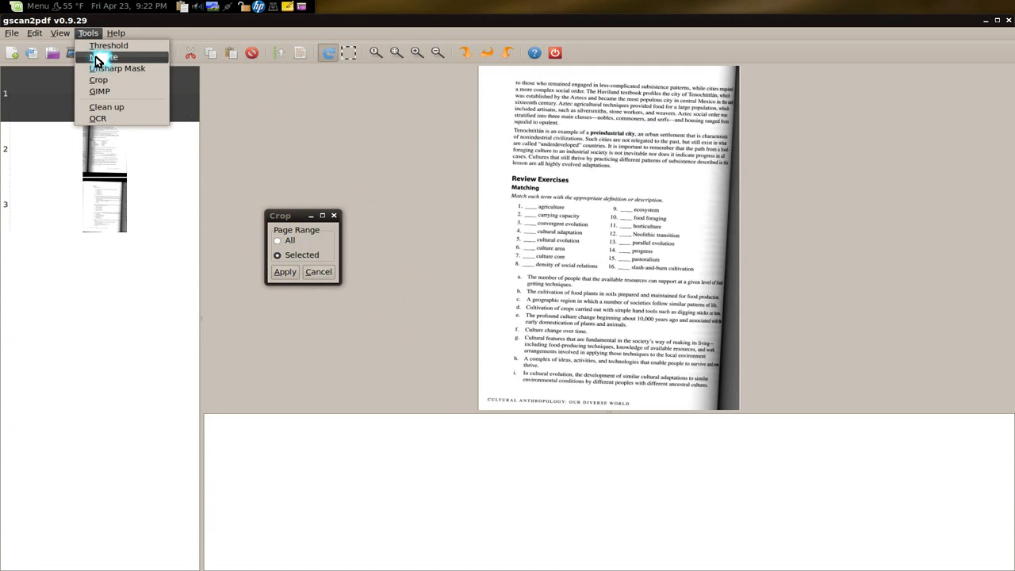
{"action": "mouse_move", "coordinate": [108, 45]}
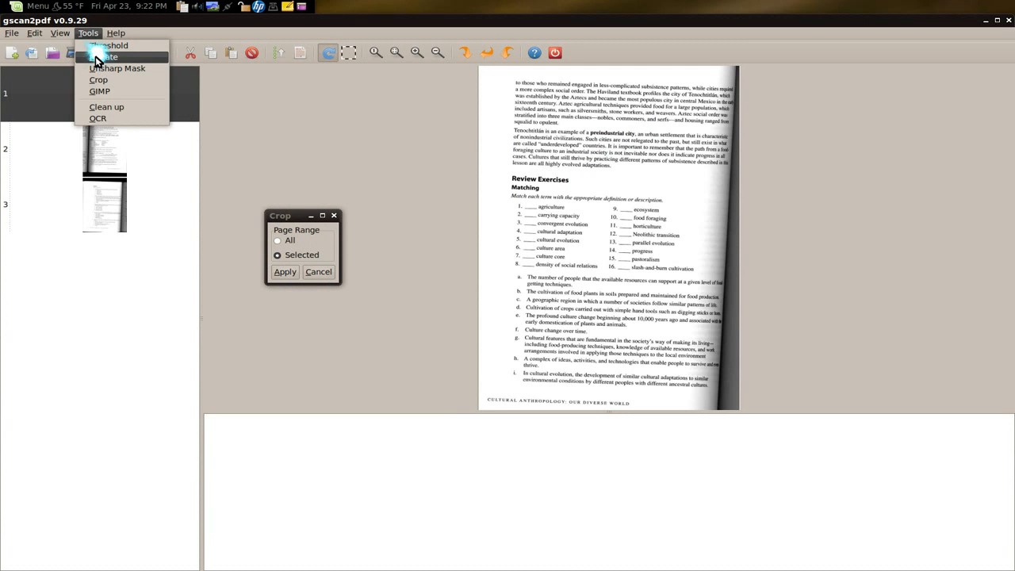
Step: Invert page 1's colours with Negate, then undo the inversion
{"action": "left_click", "coordinate": [102, 57]}
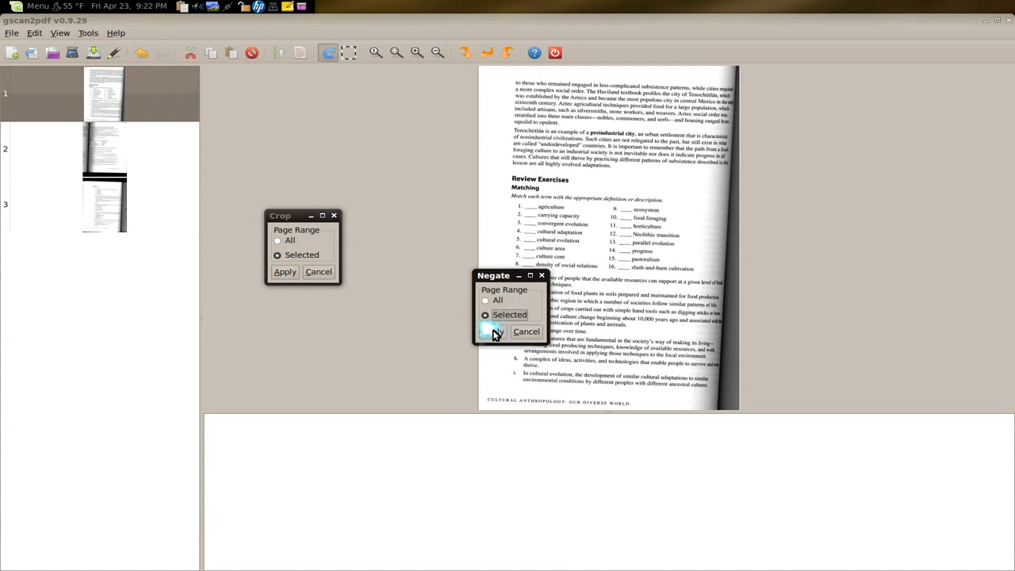
{"action": "left_click", "coordinate": [492, 331]}
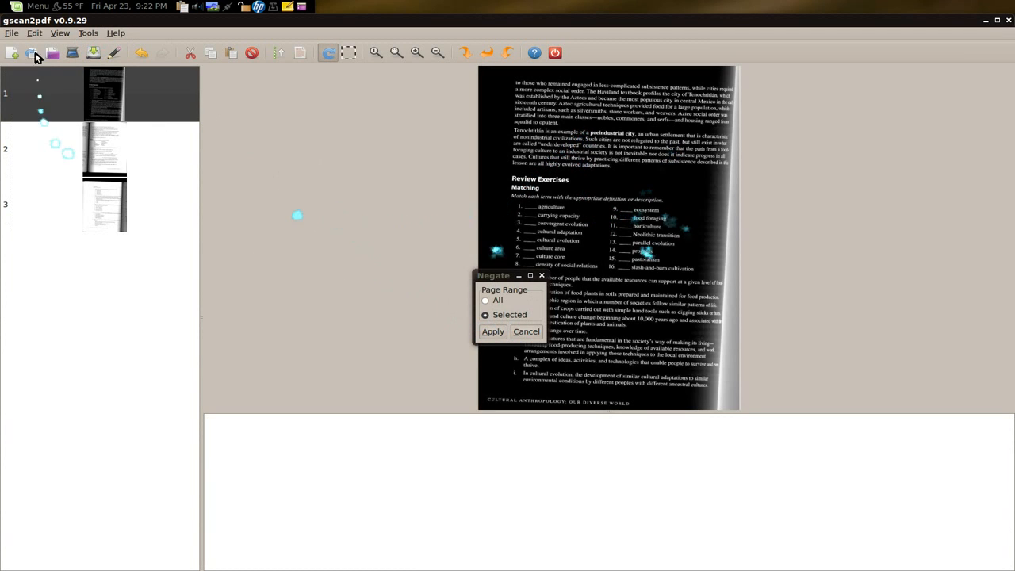
{"action": "left_click", "coordinate": [34, 32]}
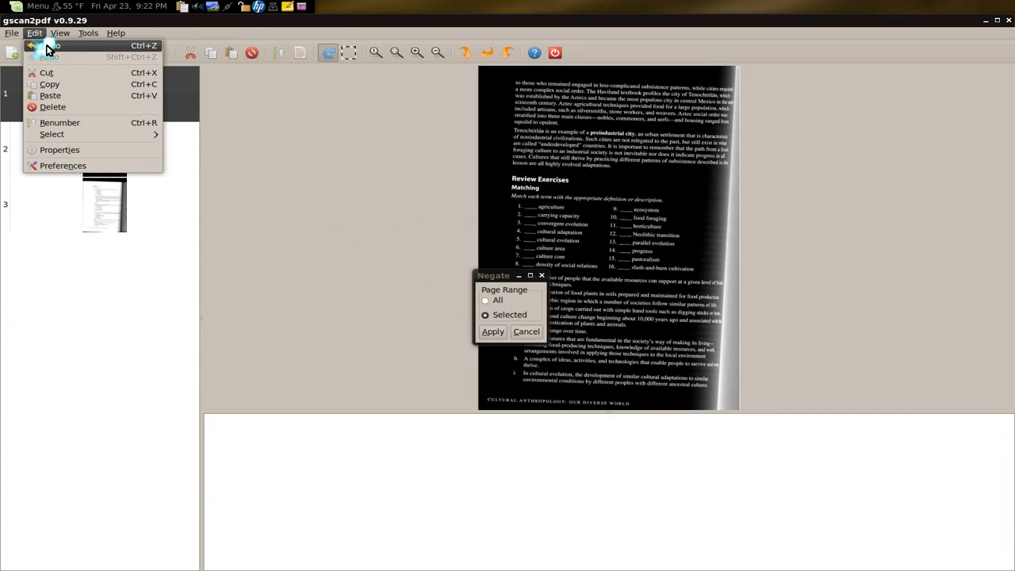
{"action": "left_click", "coordinate": [88, 32]}
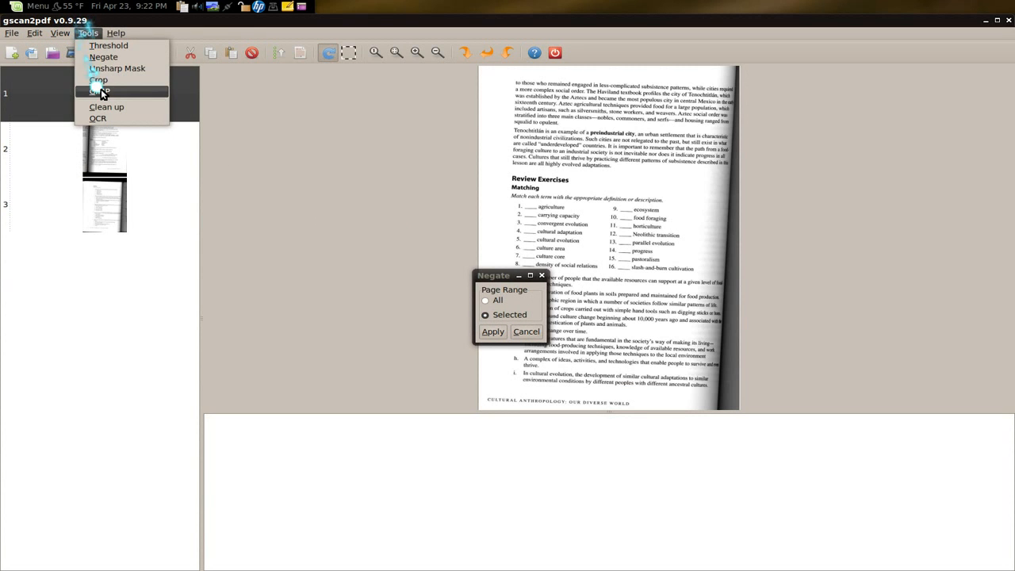
{"action": "mouse_move", "coordinate": [101, 91]}
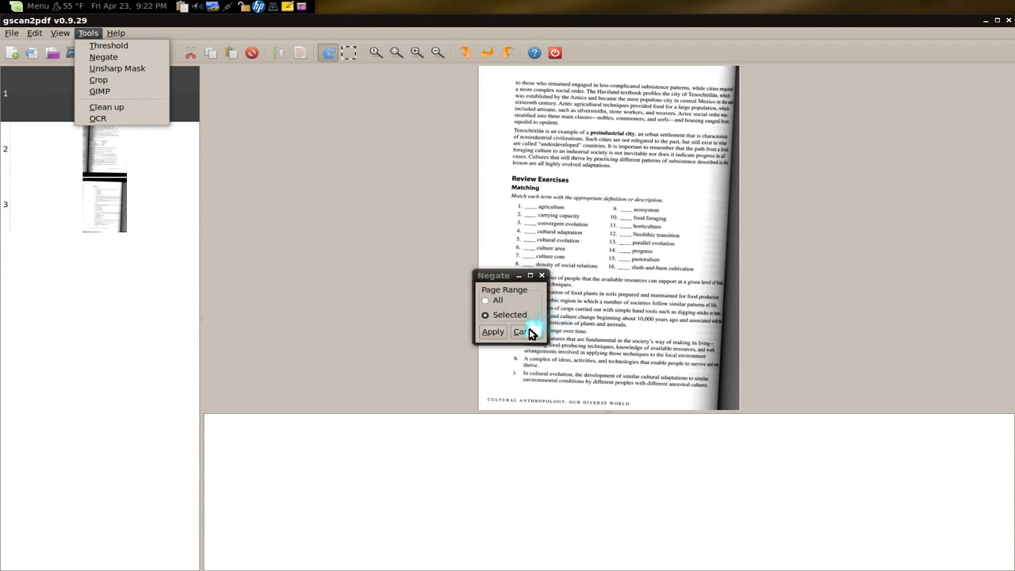
Step: Cancel the Negate tool, leaving page 1 restored
{"action": "left_click", "coordinate": [521, 332]}
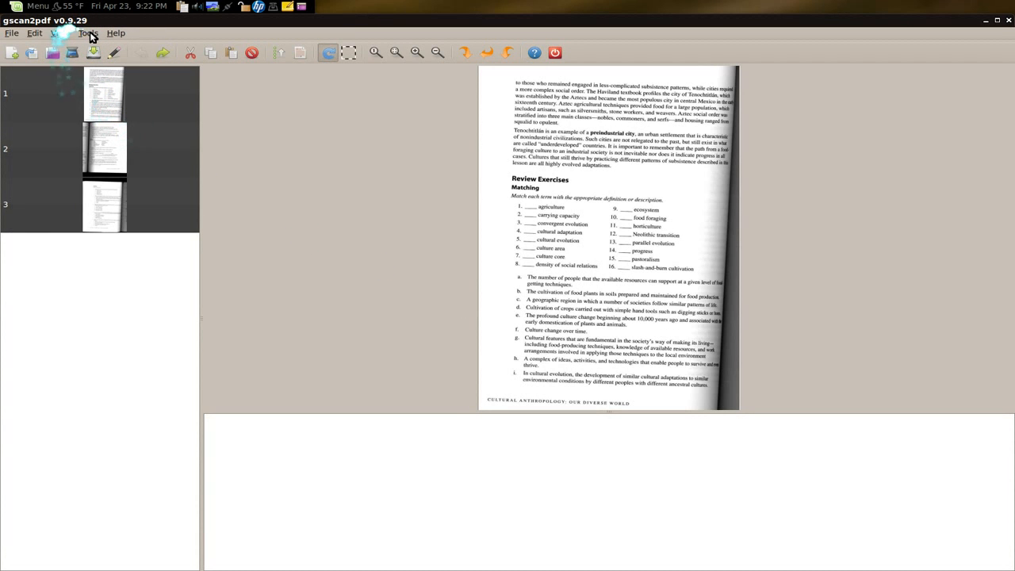
{"action": "left_click", "coordinate": [88, 33]}
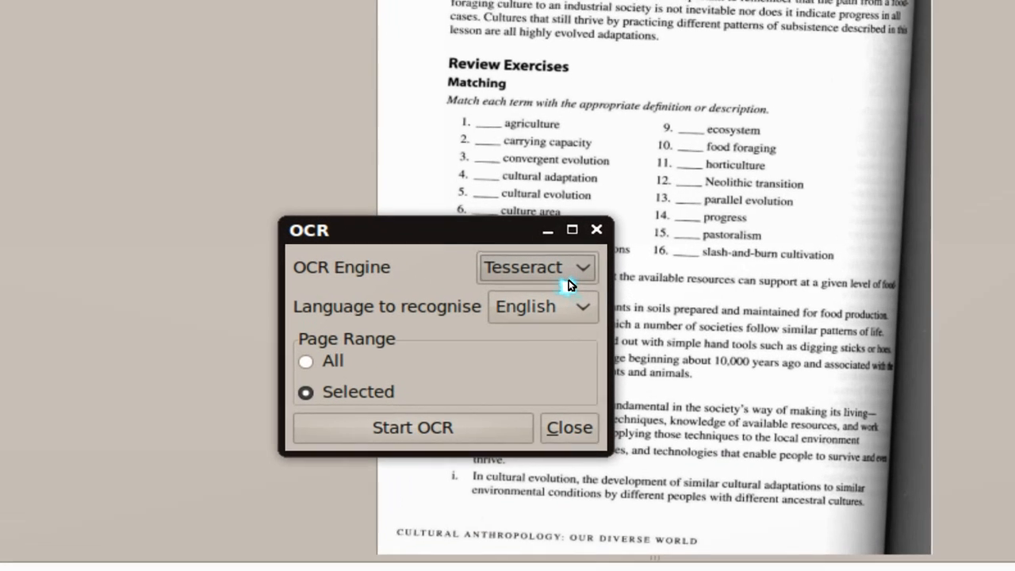
Step: Run OCR with Tesseract in English on all three pages
{"action": "left_click", "coordinate": [536, 267]}
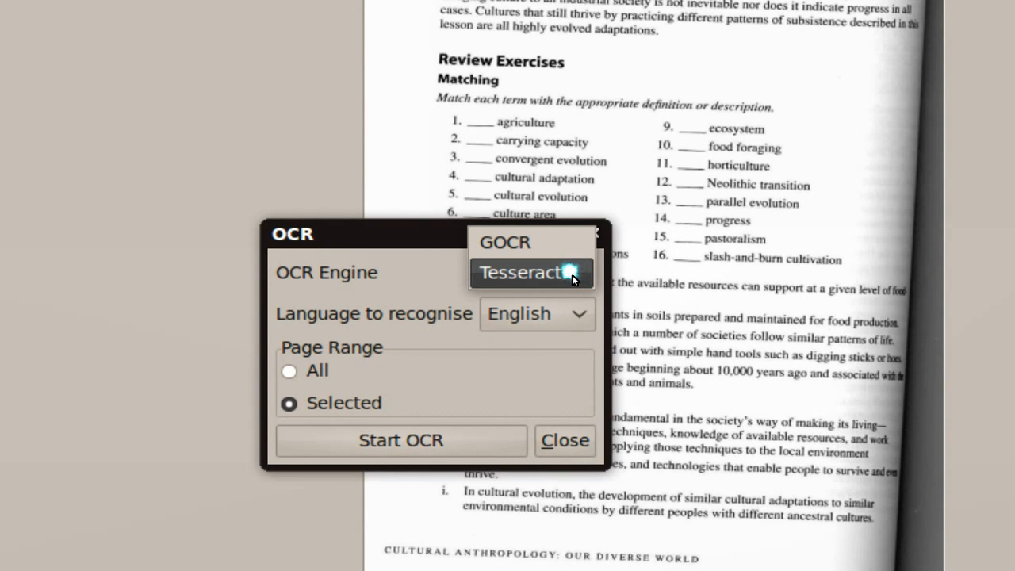
{"action": "left_click", "coordinate": [520, 272]}
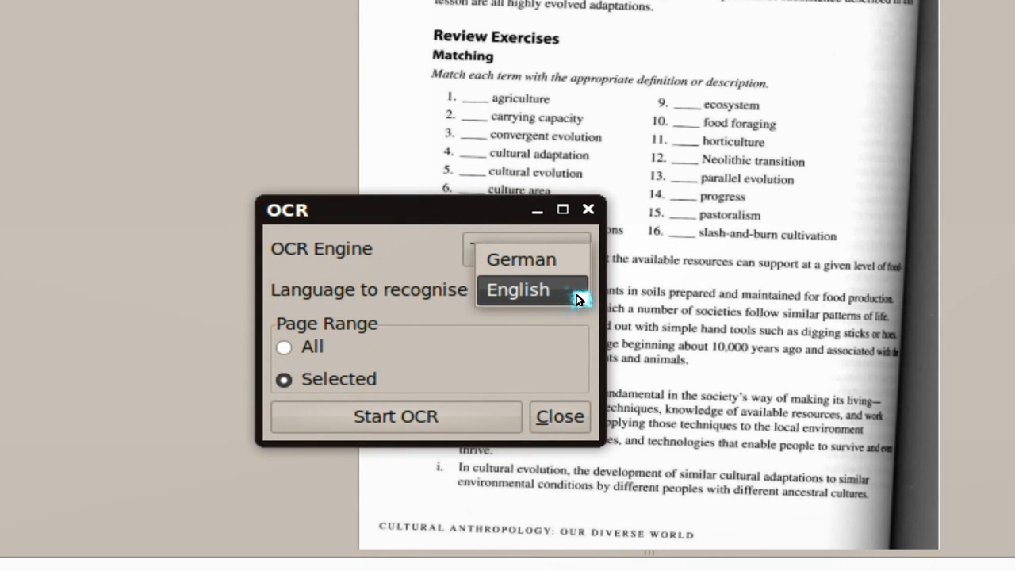
{"action": "left_click", "coordinate": [518, 289]}
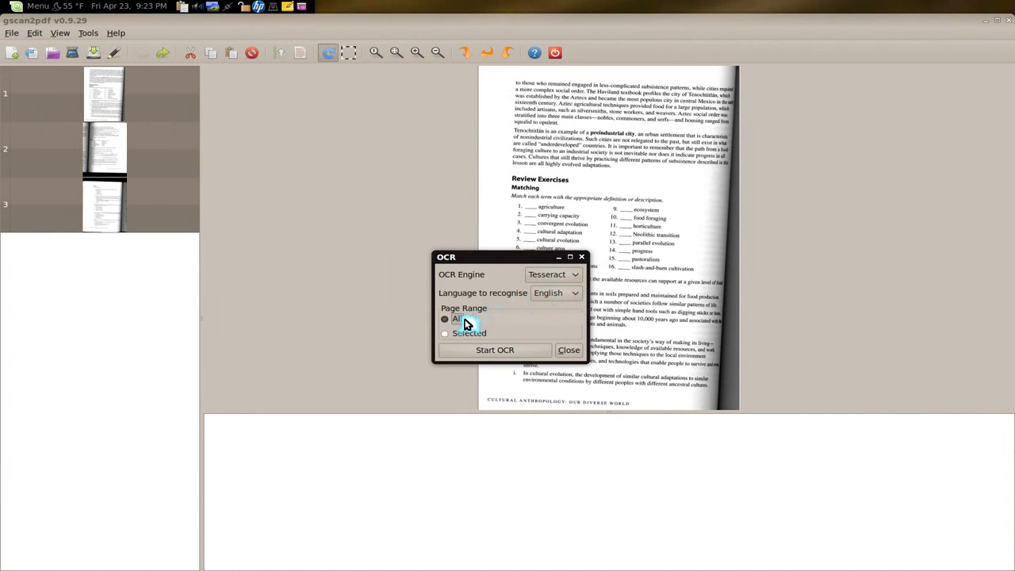
{"action": "left_click", "coordinate": [495, 350]}
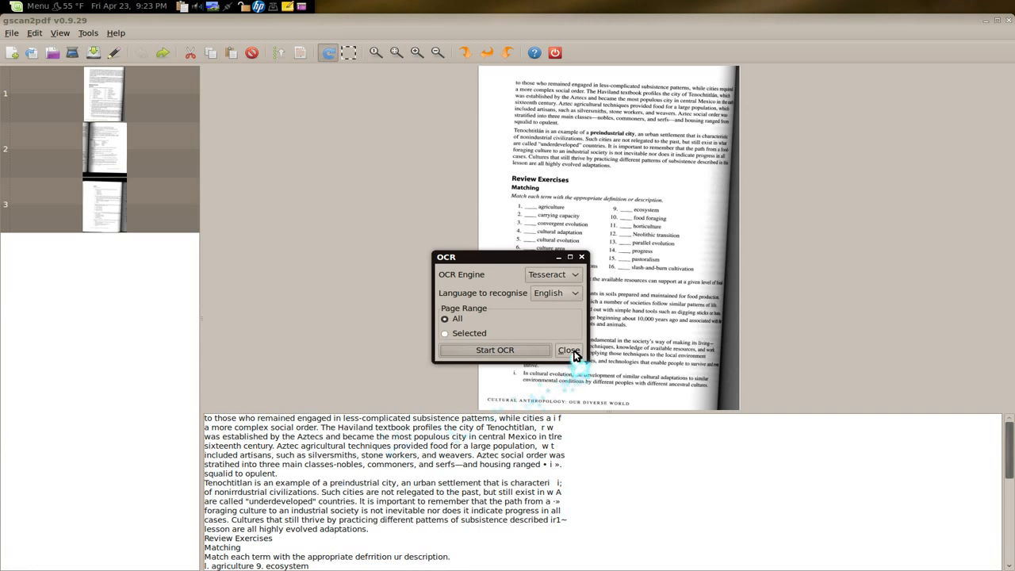
Step: Close the OCR window and review page 1's recognised text, then move to page 2
{"action": "left_click", "coordinate": [570, 350]}
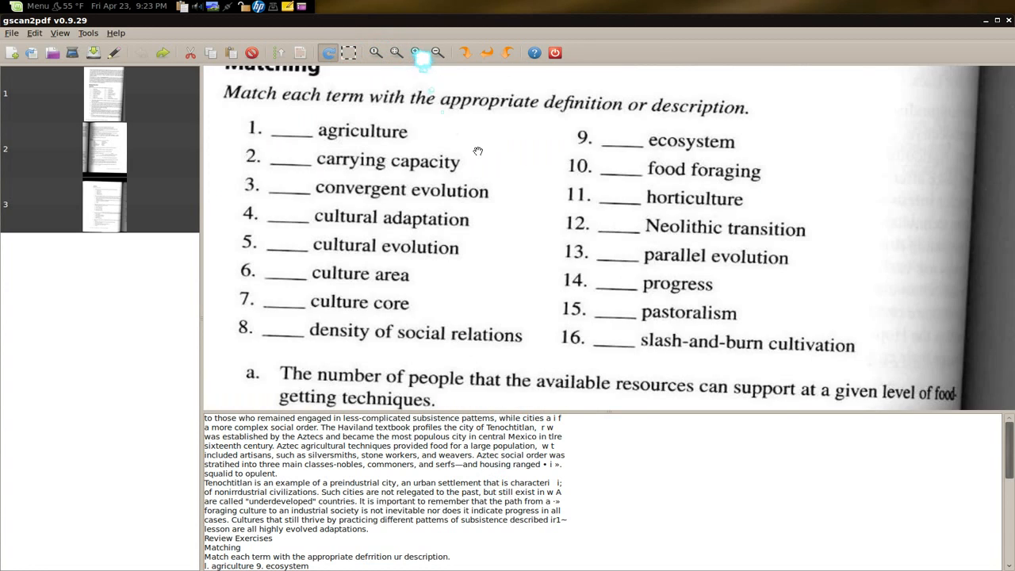
{"action": "scroll", "scroll_direction": "up", "scroll_amount": 3}
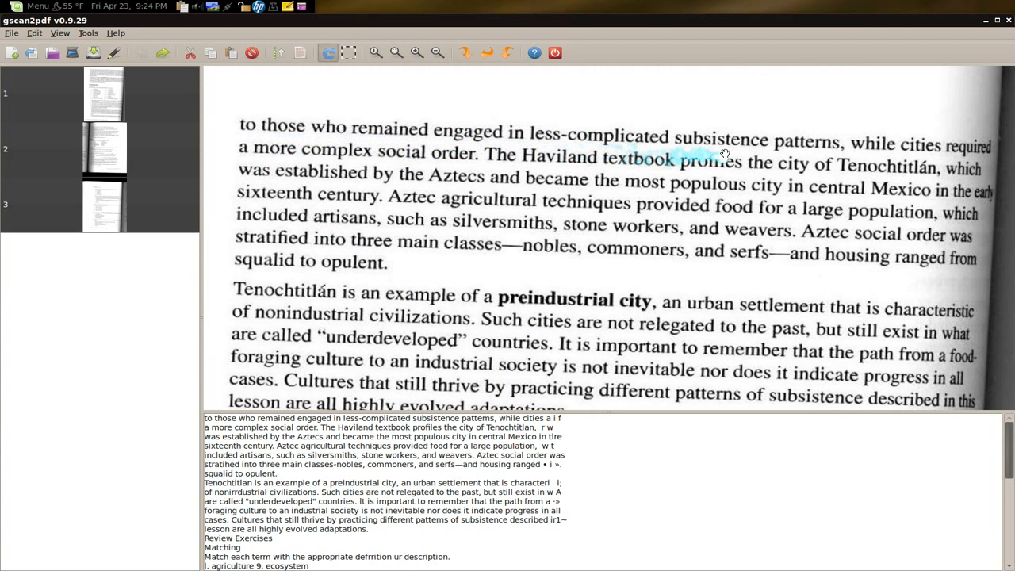
{"action": "mouse_move", "coordinate": [873, 155]}
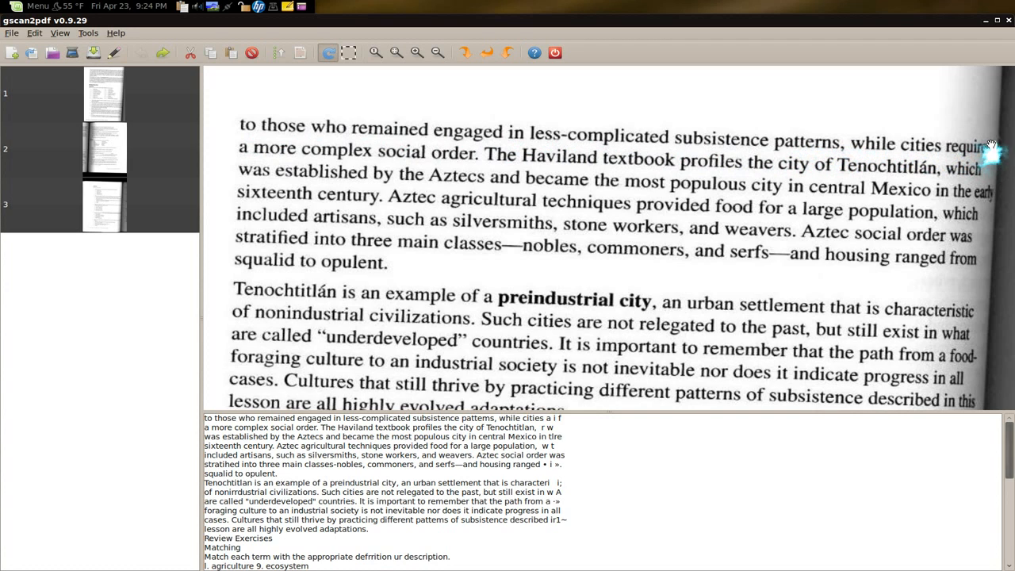
{"action": "mouse_move", "coordinate": [987, 111]}
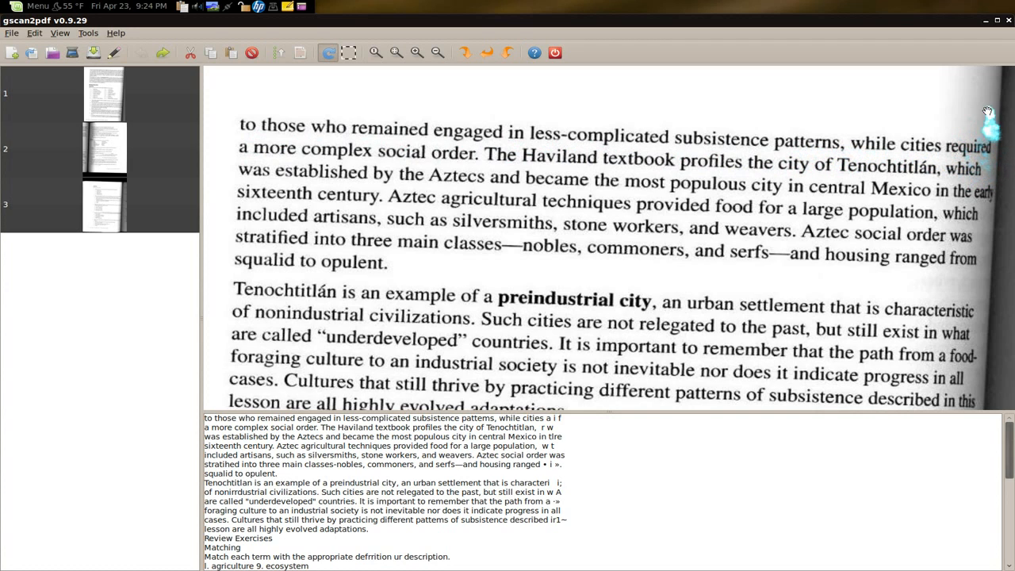
{"action": "mouse_move", "coordinate": [936, 334]}
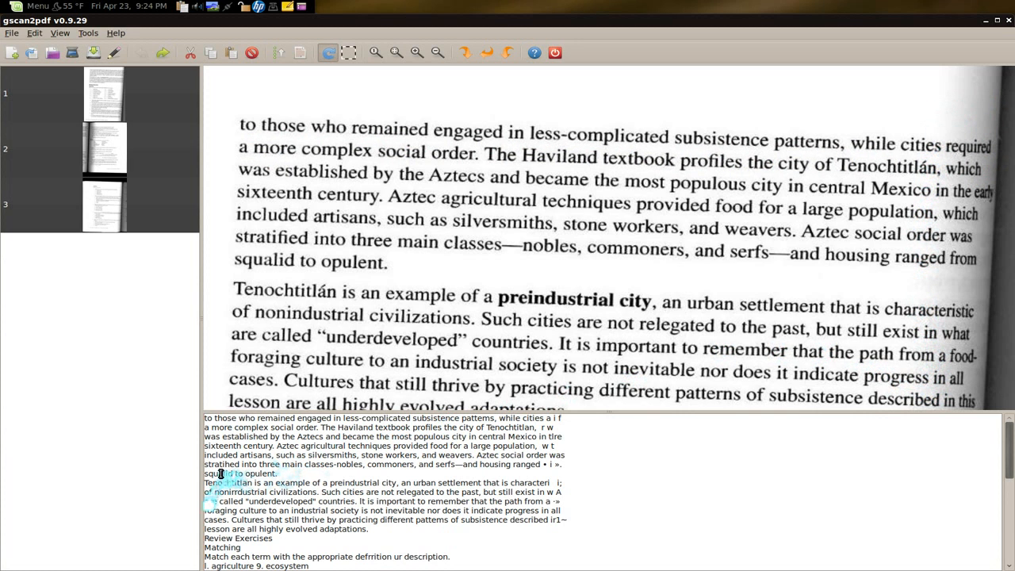
{"action": "left_click", "coordinate": [395, 53]}
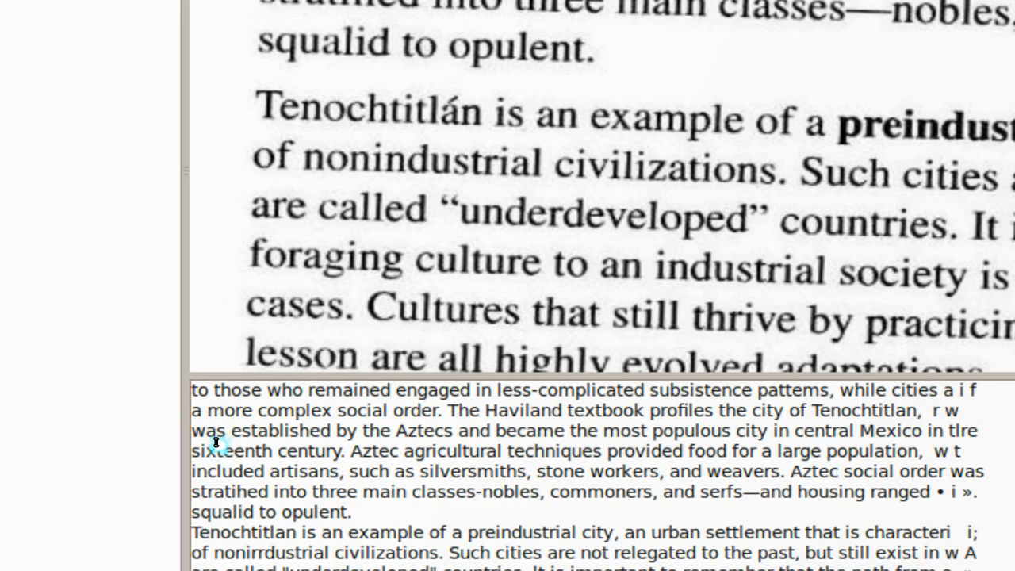
{"action": "scroll", "scroll_direction": "up", "scroll_amount": 3}
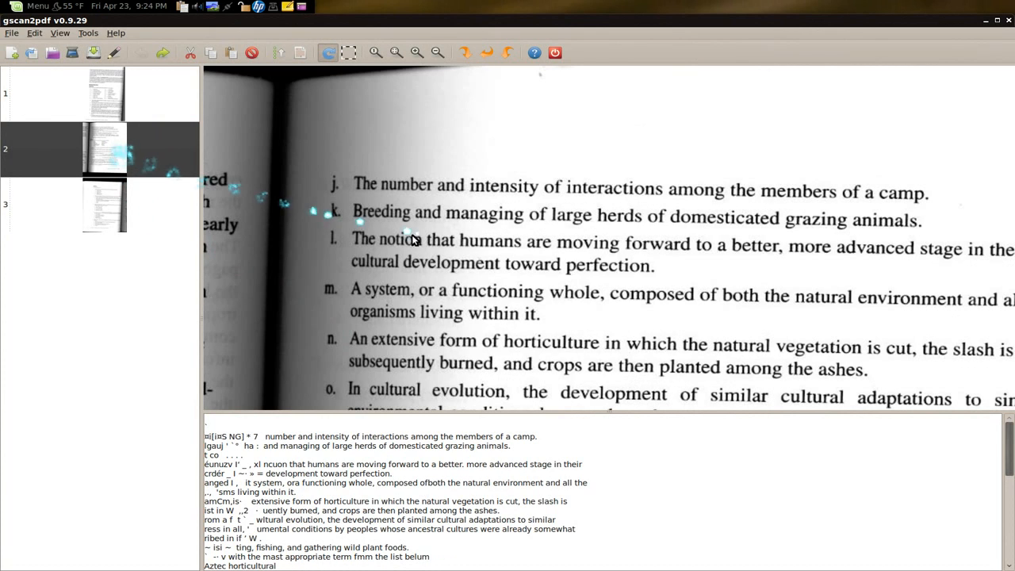
{"action": "mouse_move", "coordinate": [428, 87]}
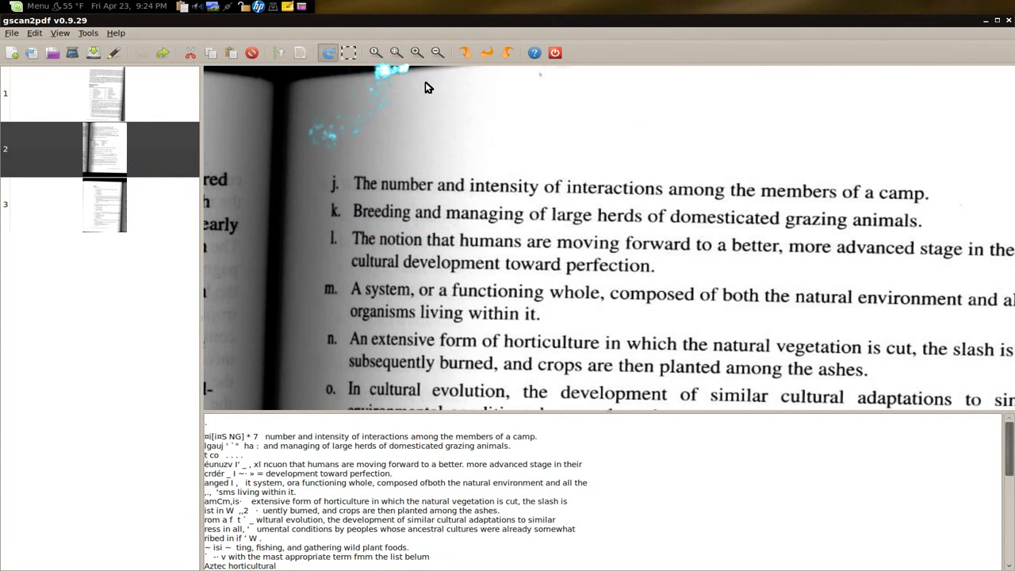
{"action": "mouse_move", "coordinate": [396, 365]}
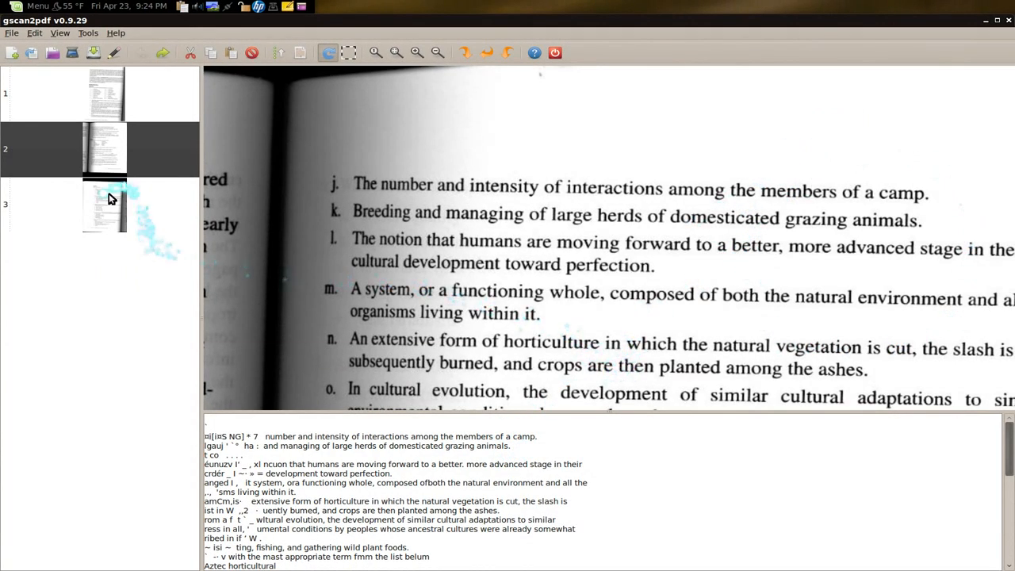
Step: Show page 3, the Self-Test, enlarged and review its recognised text
{"action": "left_click", "coordinate": [395, 52]}
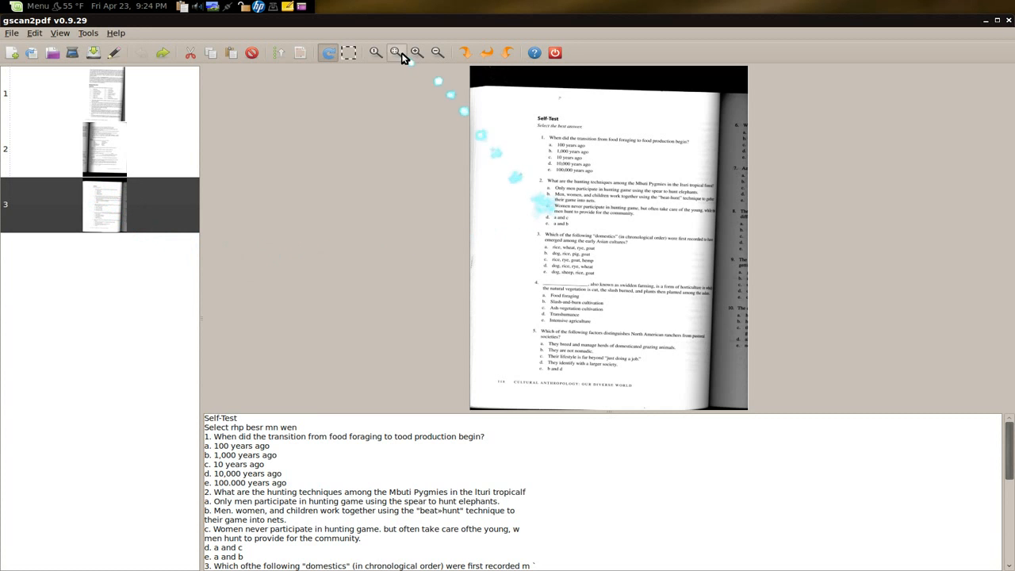
{"action": "left_click", "coordinate": [395, 52]}
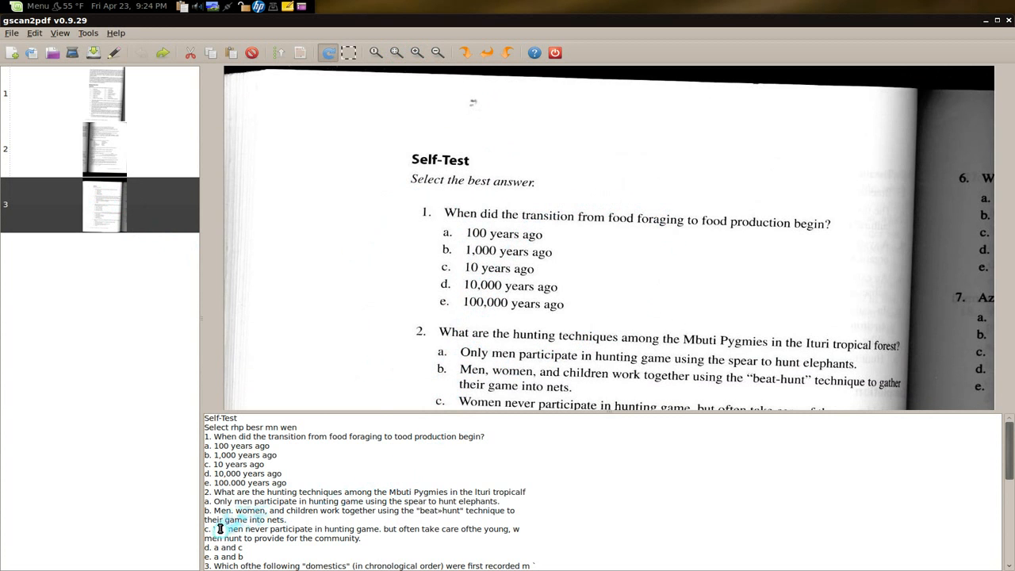
{"action": "left_click", "coordinate": [395, 52]}
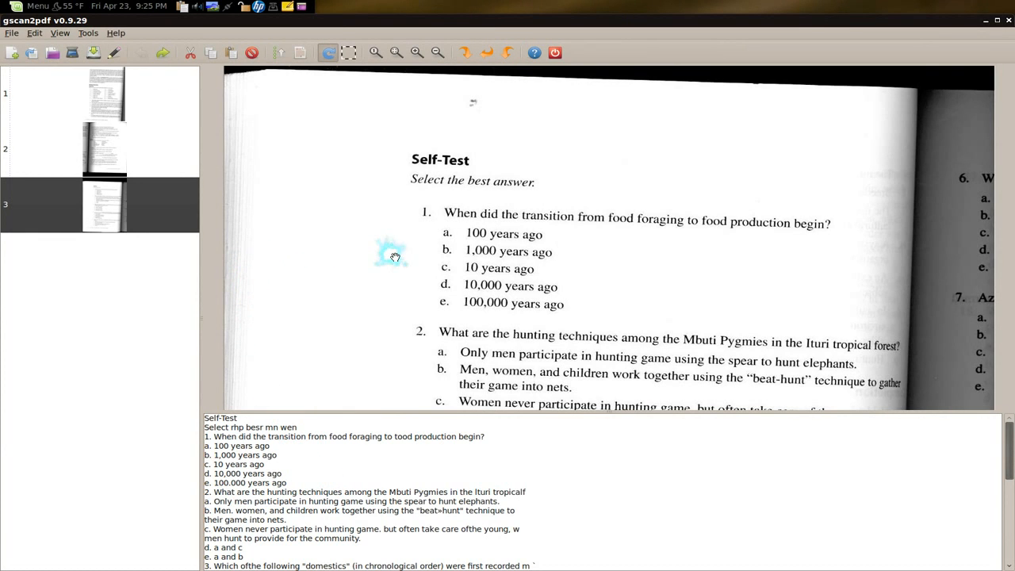
{"action": "mouse_move", "coordinate": [847, 78]}
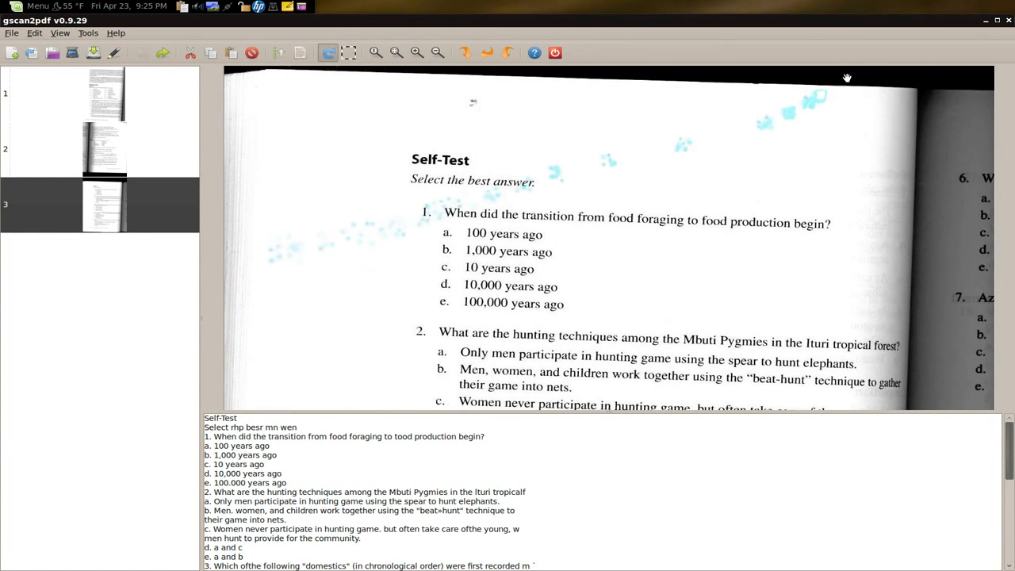
{"action": "mouse_move", "coordinate": [598, 468]}
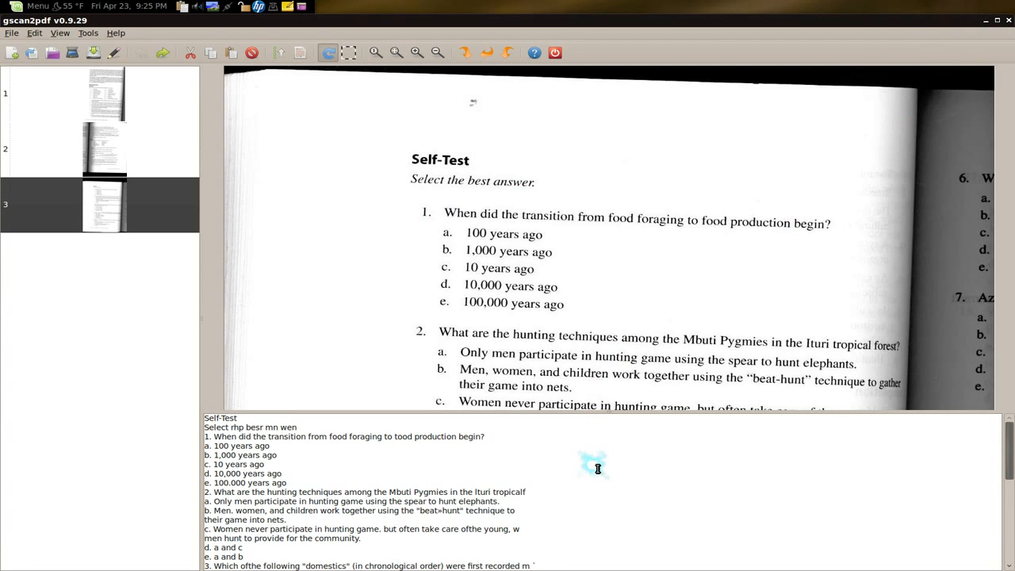
{"action": "mouse_move", "coordinate": [593, 468]}
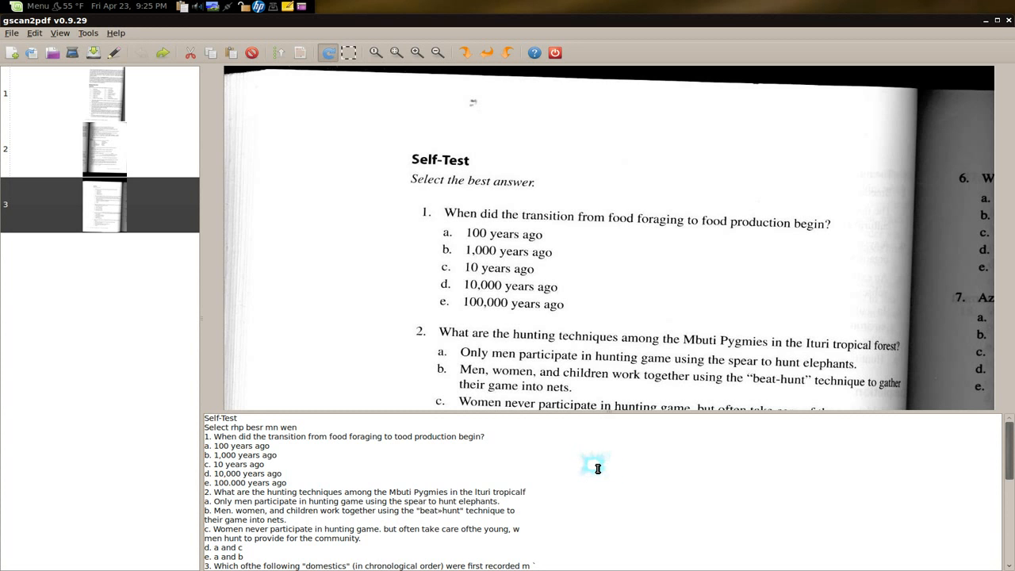
{"action": "mouse_move", "coordinate": [1007, 15]}
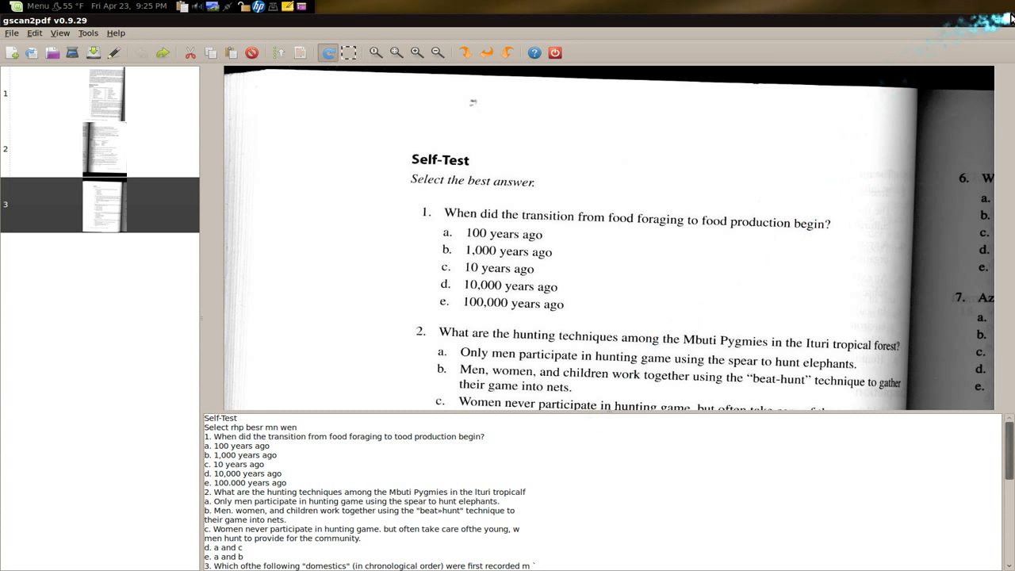
Step: Close gscan2pdf and launch Synaptic with the administrator password to list the Tesseract packages
{"action": "left_click", "coordinate": [556, 53]}
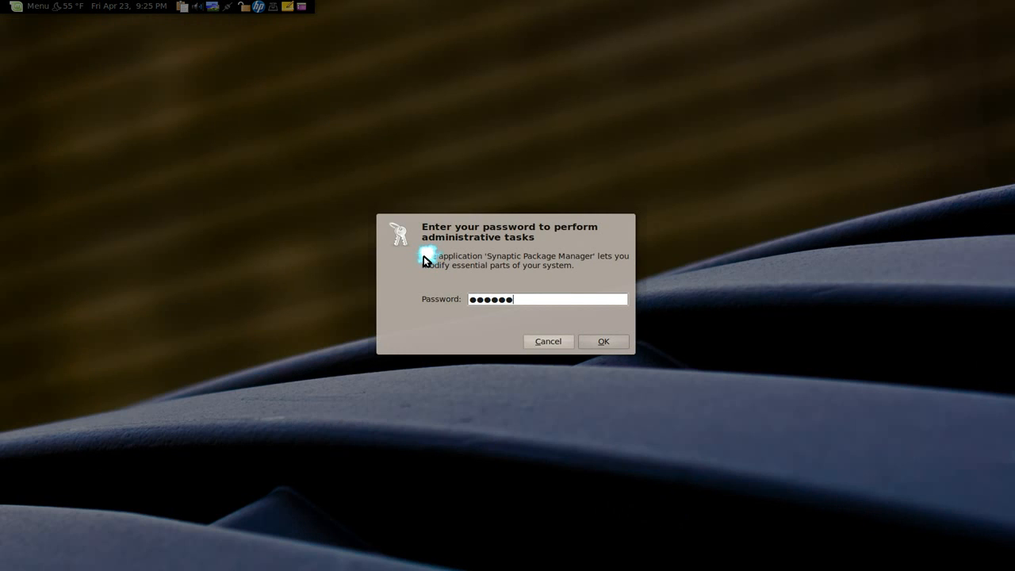
{"action": "left_click", "coordinate": [603, 341]}
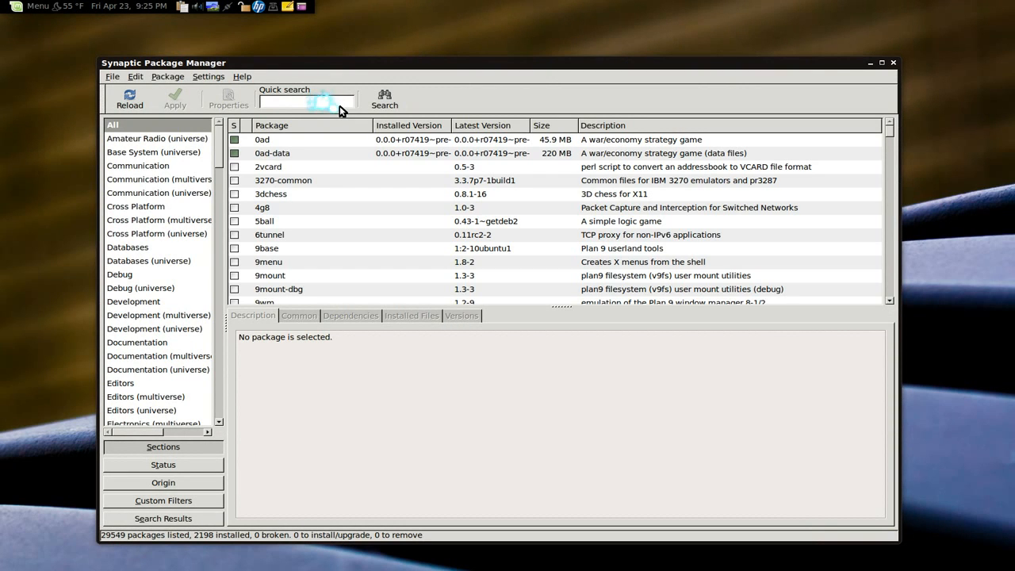
{"action": "type", "text": "gscan2"}
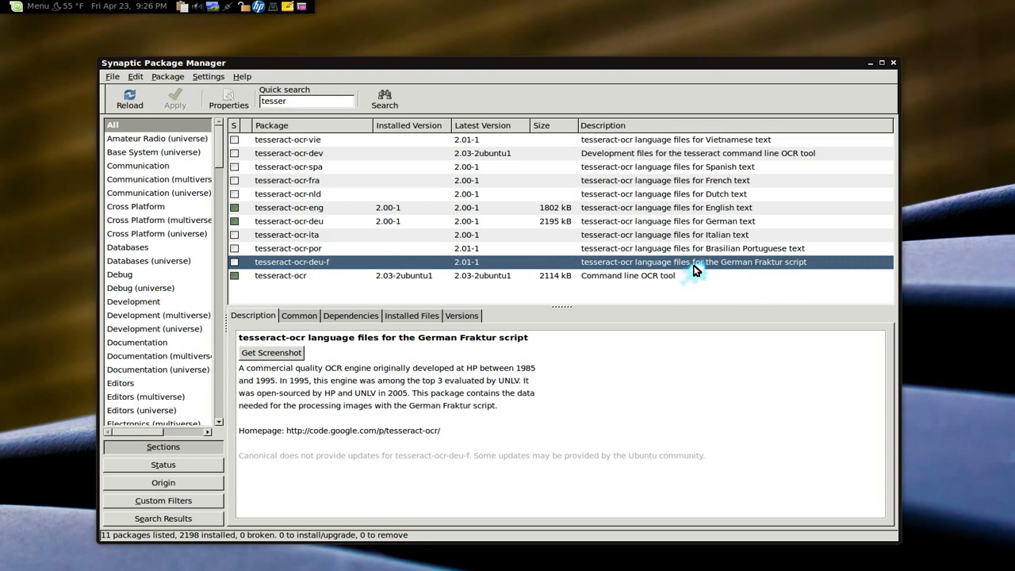
{"action": "mouse_move", "coordinate": [708, 287]}
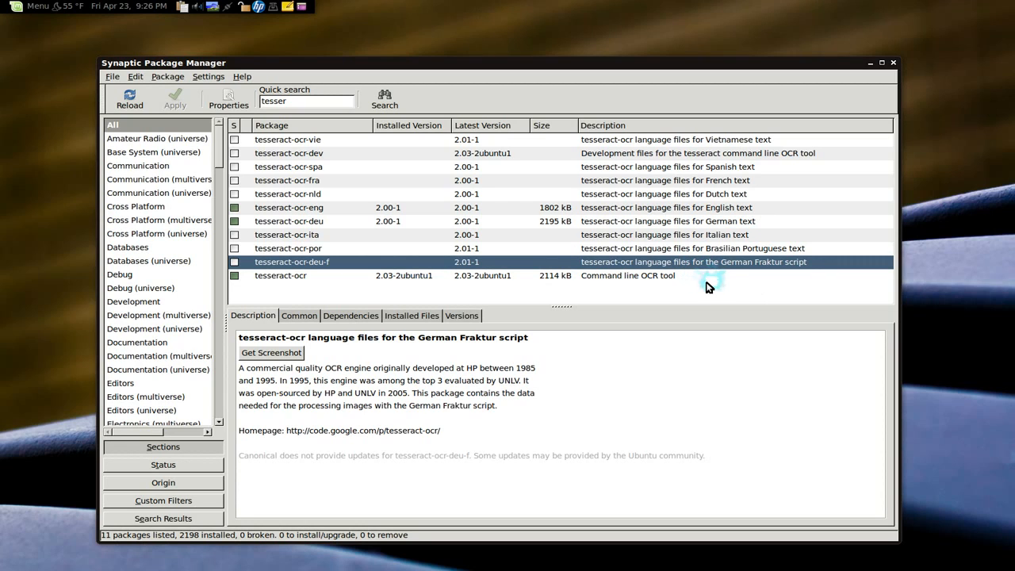
{"action": "mouse_move", "coordinate": [638, 377]}
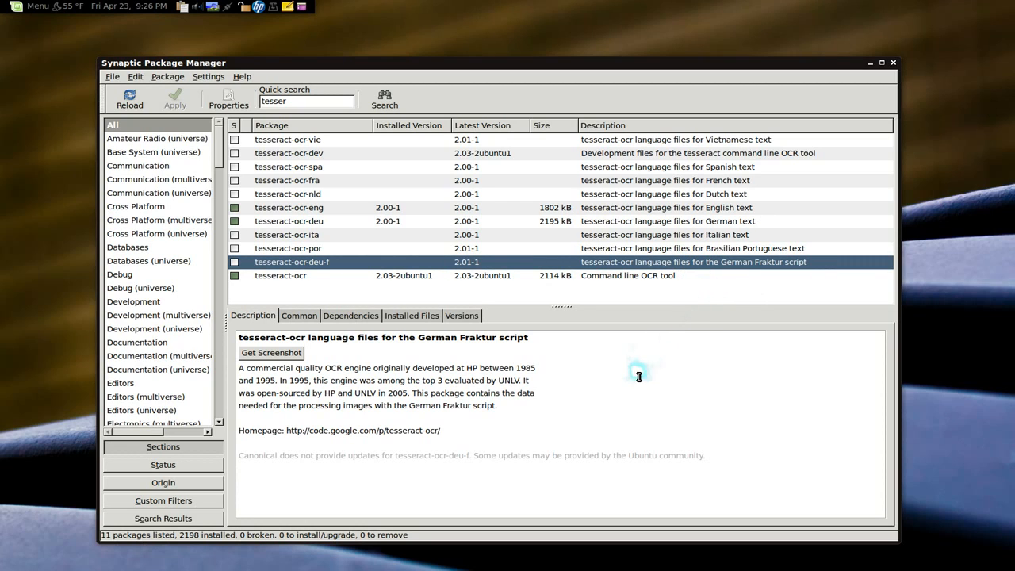
{"action": "mouse_move", "coordinate": [445, 196]}
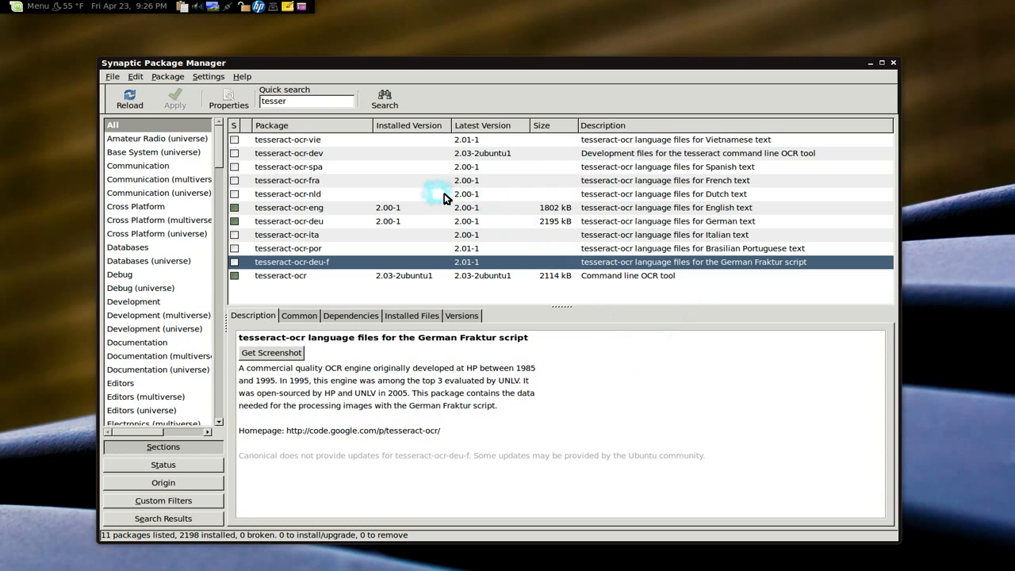
{"action": "mouse_move", "coordinate": [480, 232]}
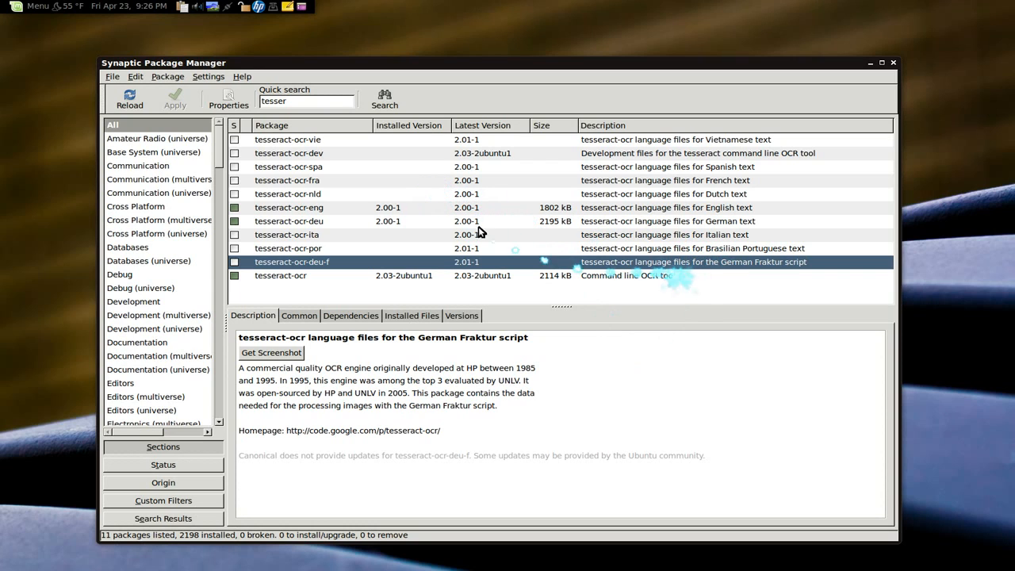